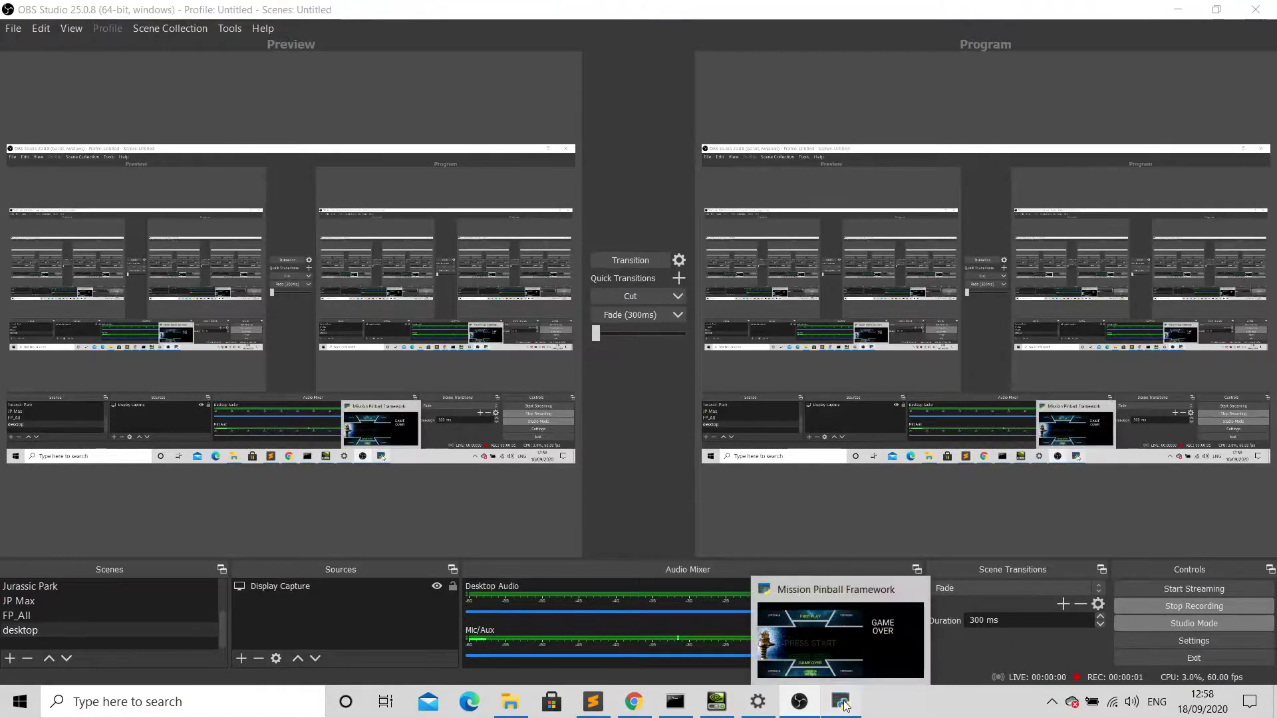
Bring the Sublime Text window with video_mode.py forward from the taskbar
click(844, 701)
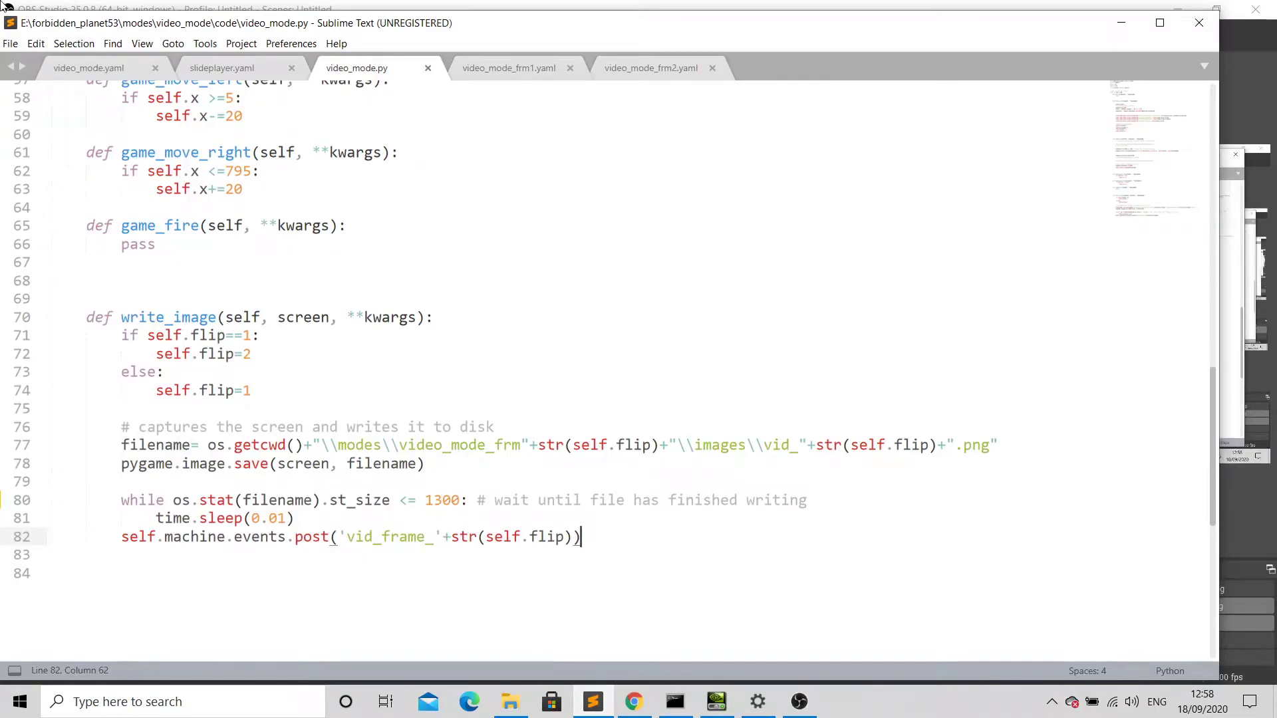
Review video_mode.yaml's vid code entry, the 0.05s tick_interval timer and the slide definitions
click(89, 68)
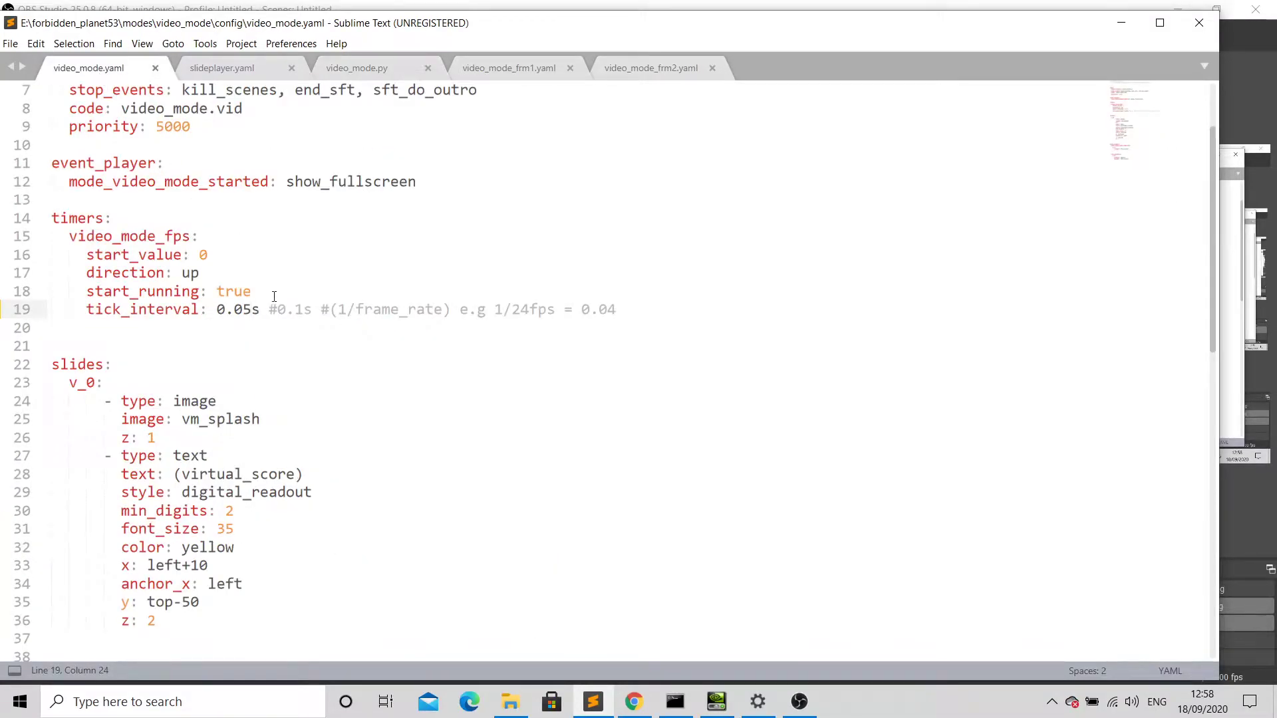
mouse_move(492, 209)
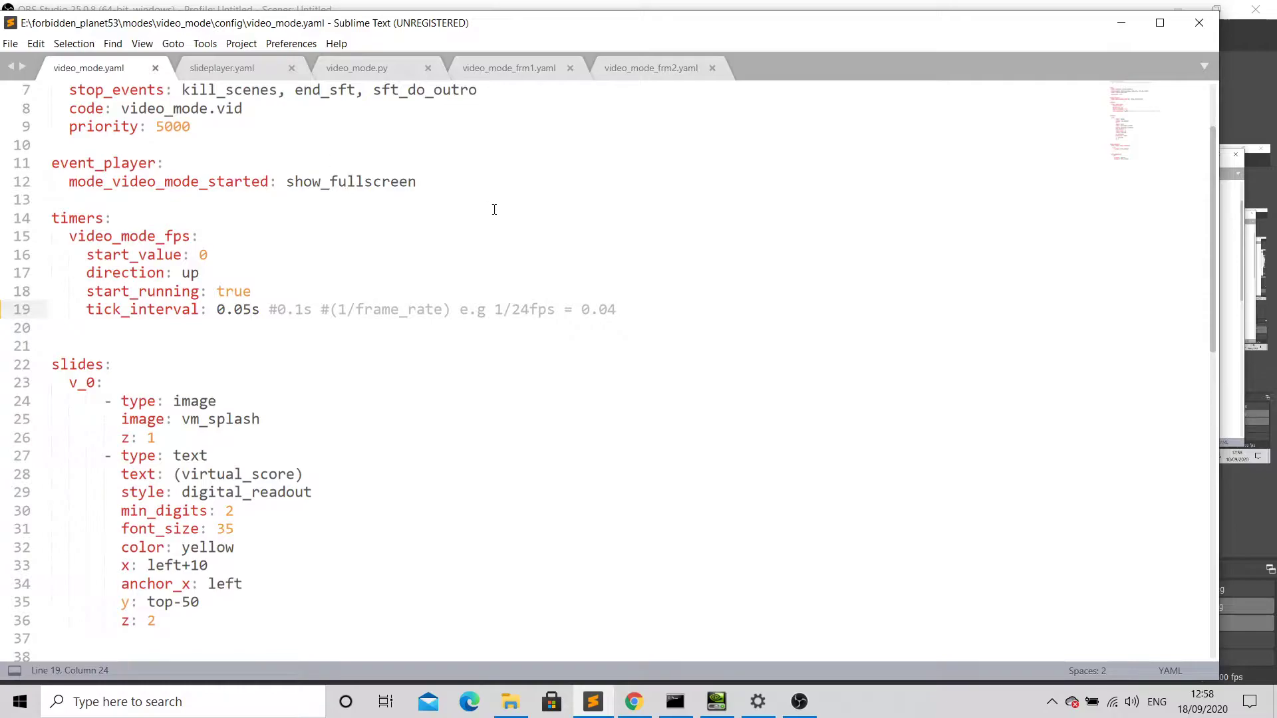
scroll(up, 3)
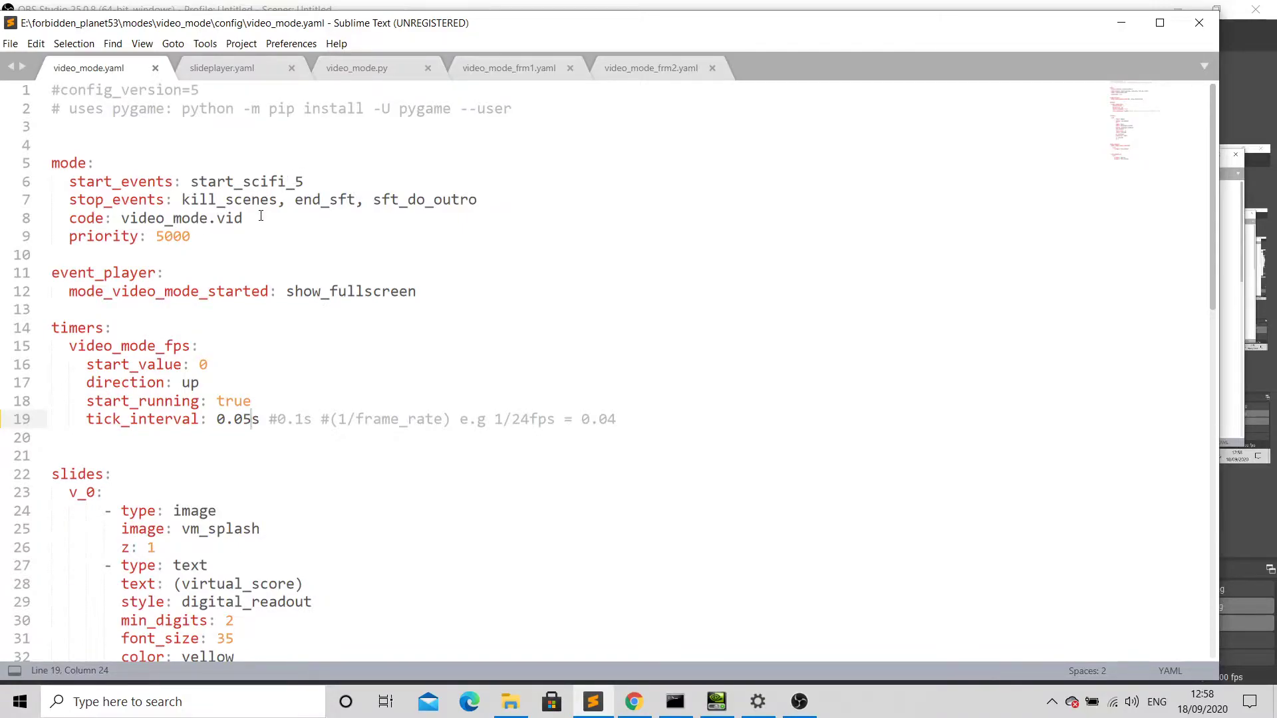
click(244, 217)
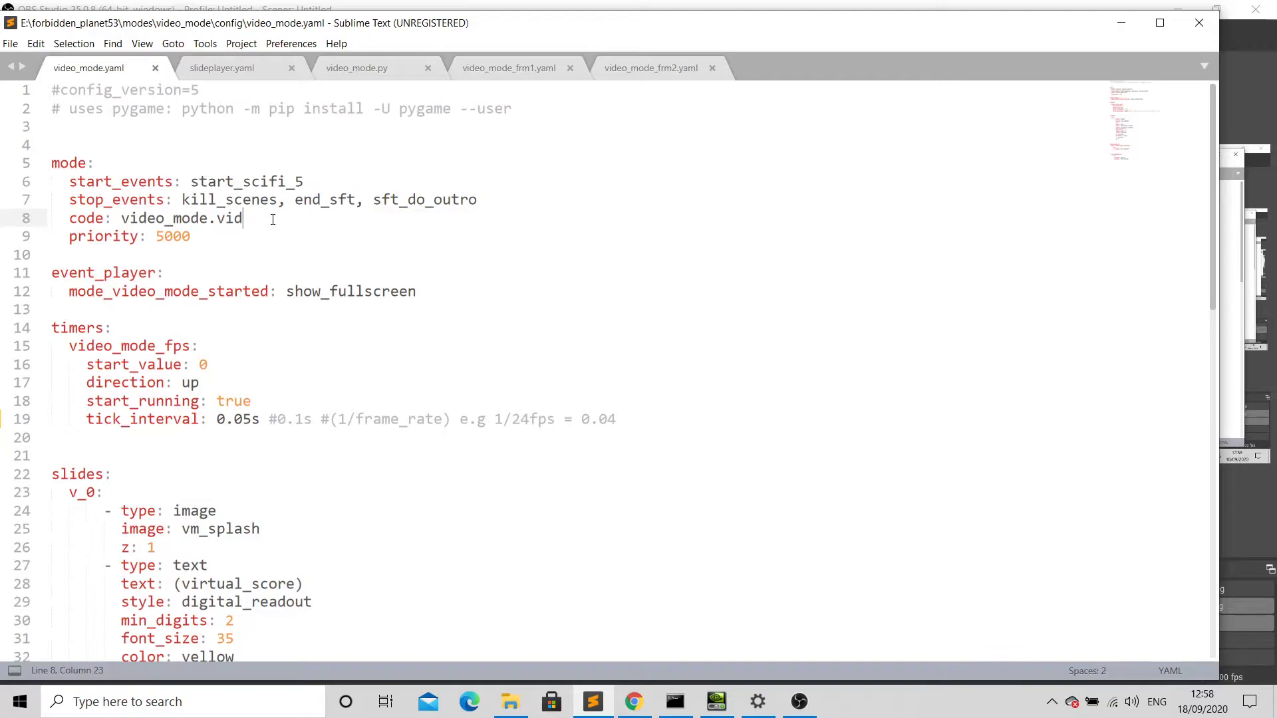
mouse_move(260, 314)
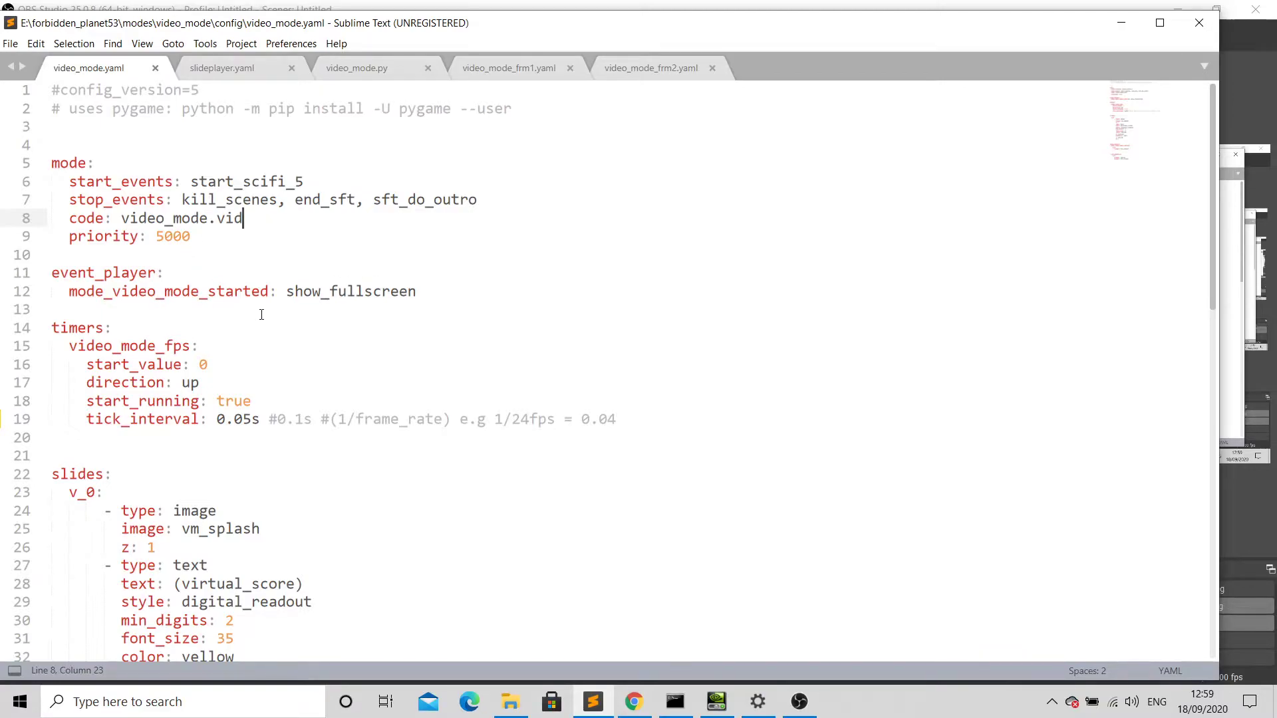
mouse_move(242, 384)
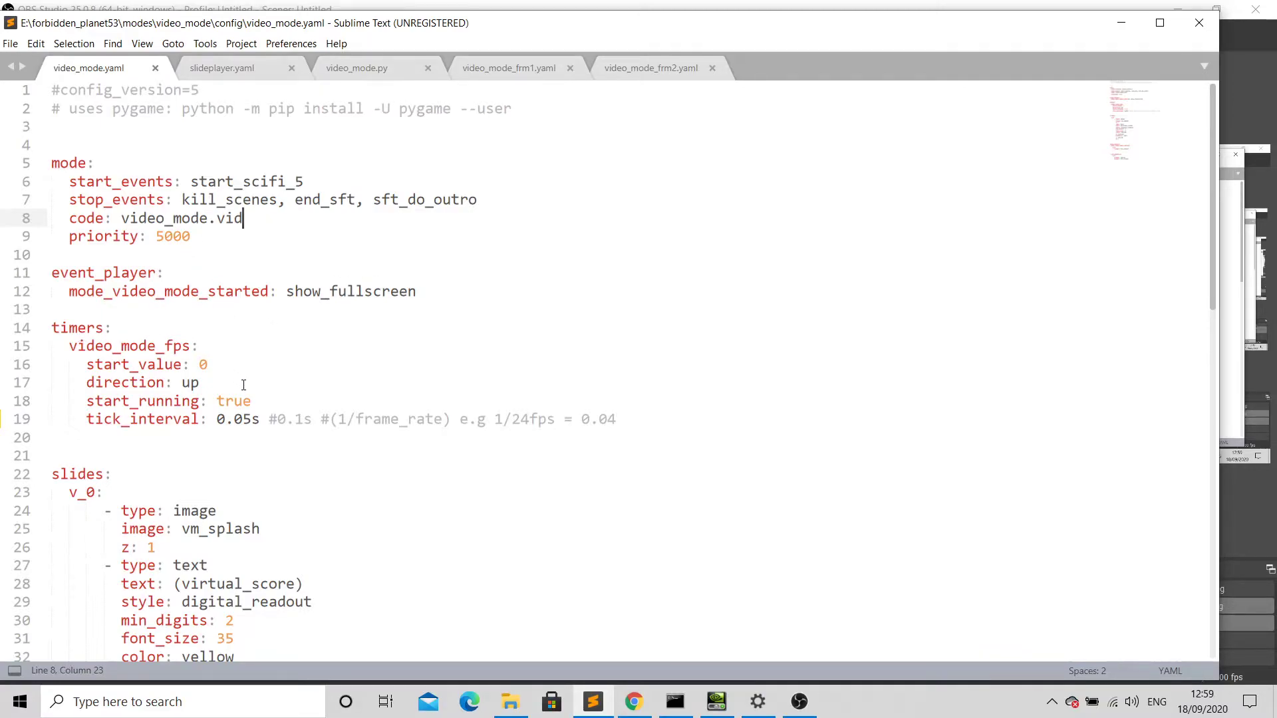
click(254, 419)
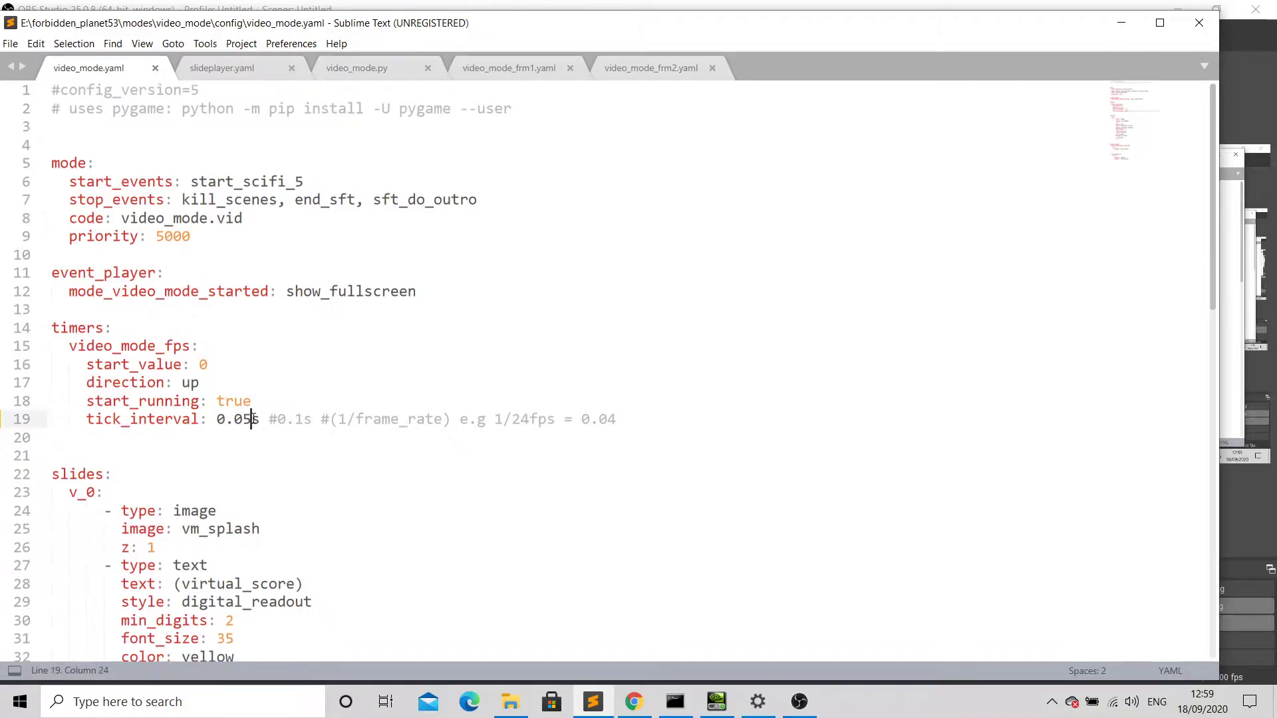
mouse_move(274, 444)
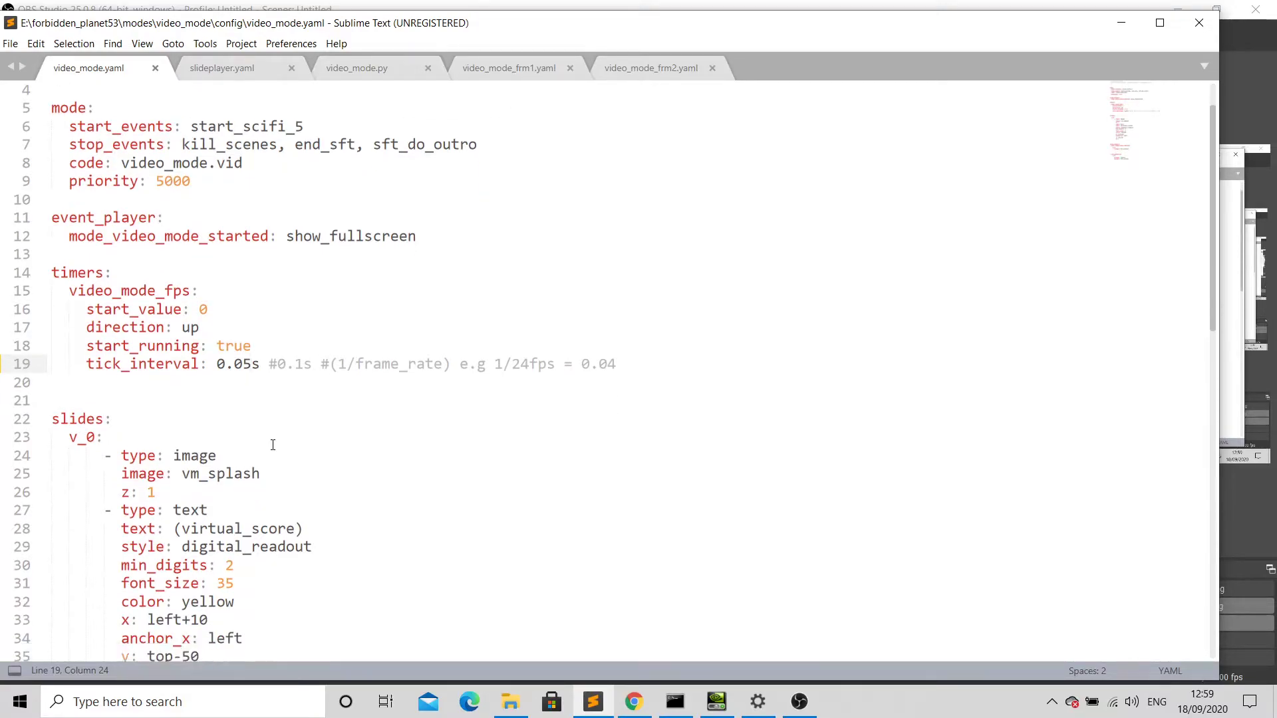
scroll(down, 3)
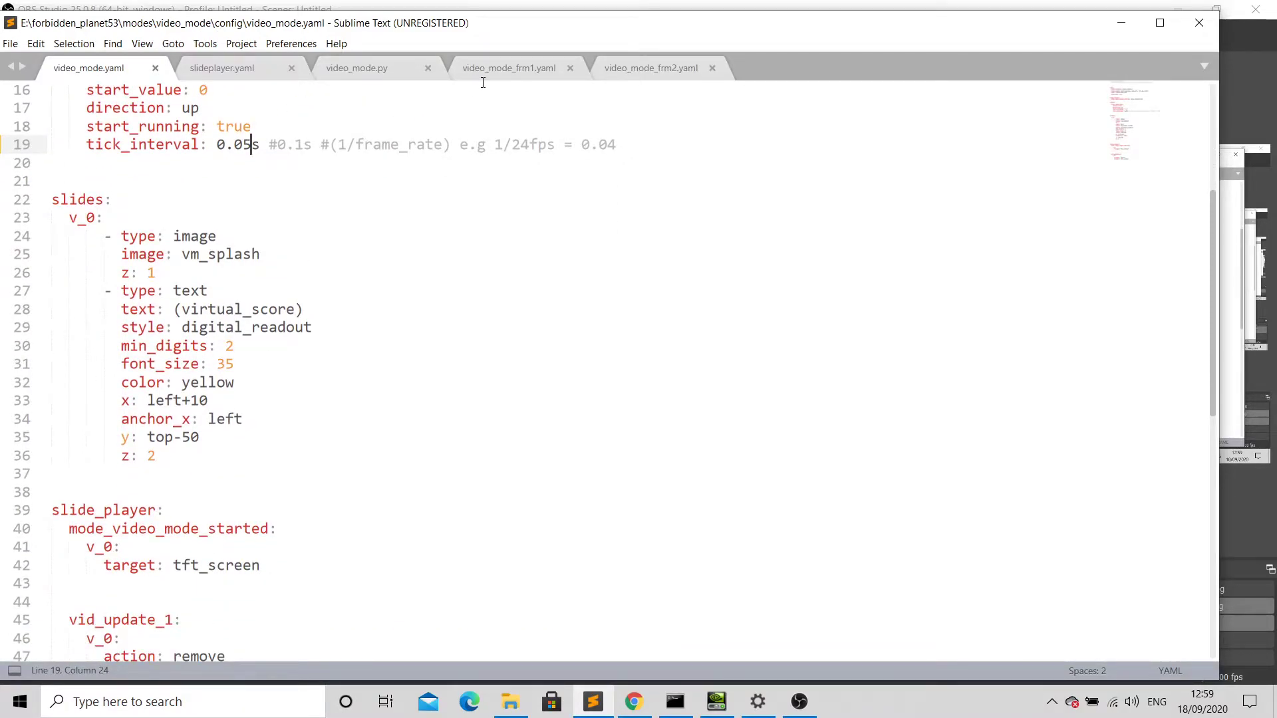
Review video_mode_frm1.yaml's vid_1.png image slide, then show video_mode_frm2.yaml loading vid_2.png
click(508, 68)
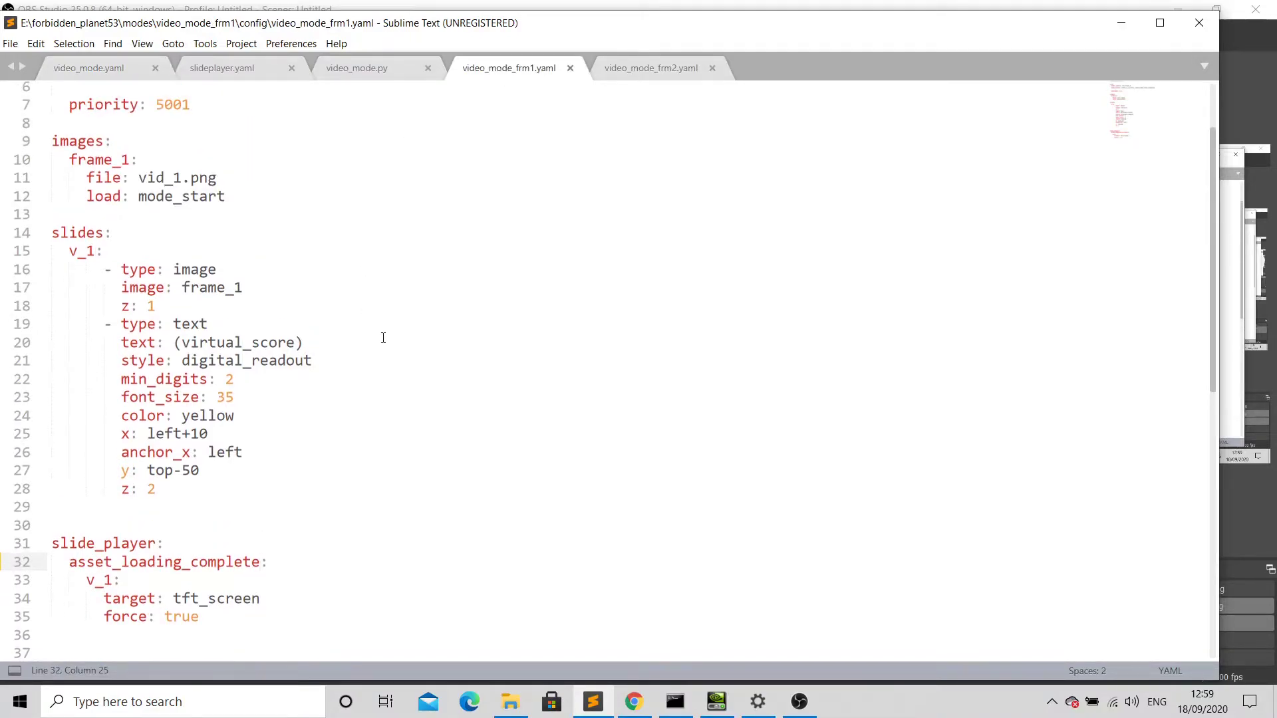
scroll(up, 3)
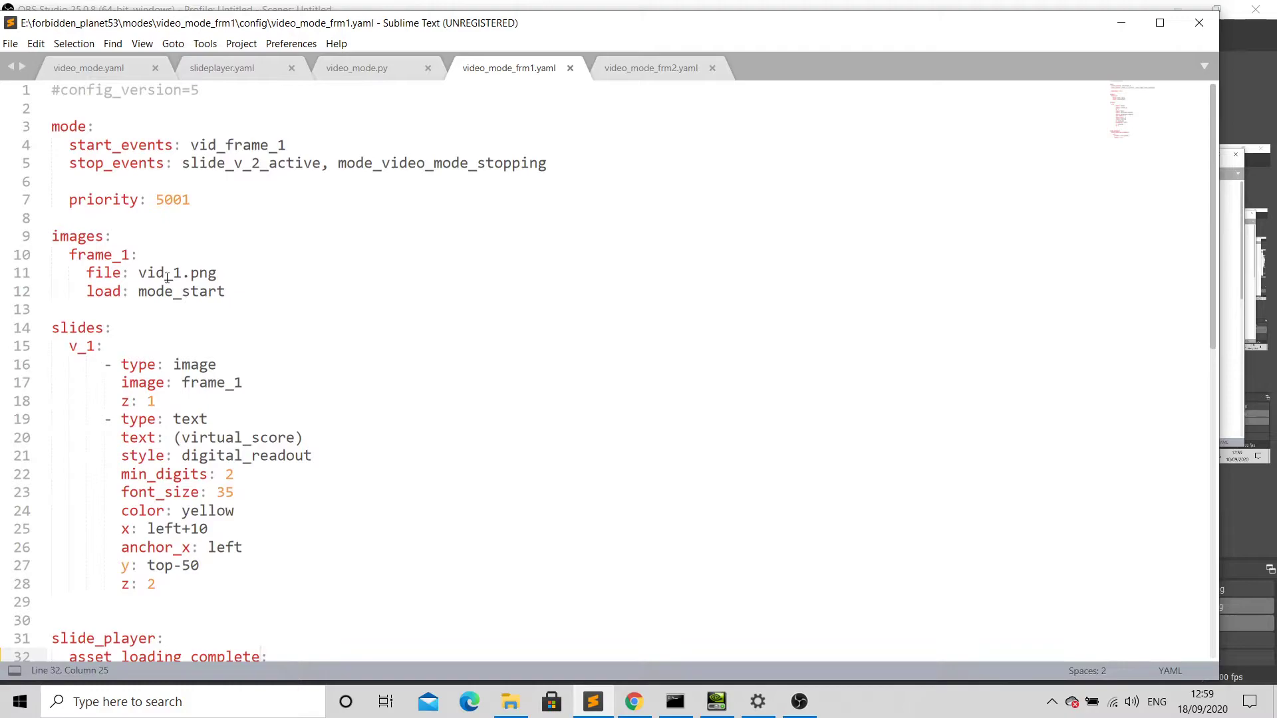
double_click(176, 273)
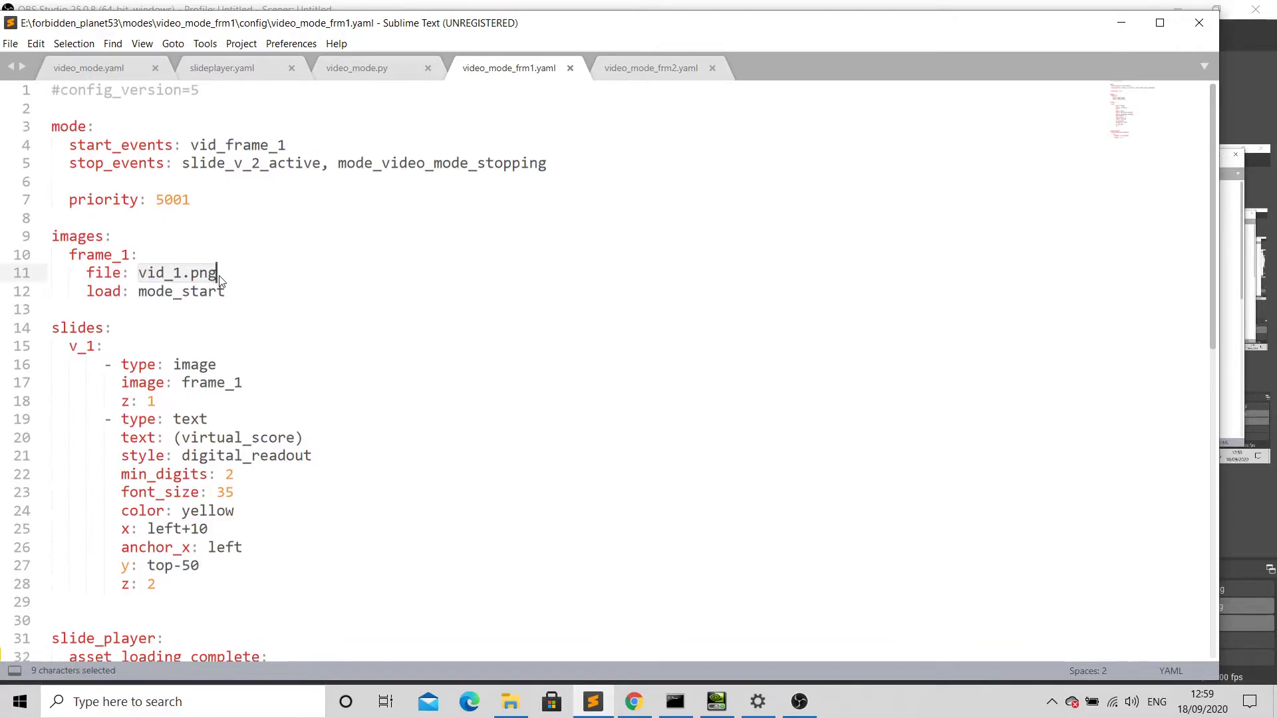
mouse_move(226, 284)
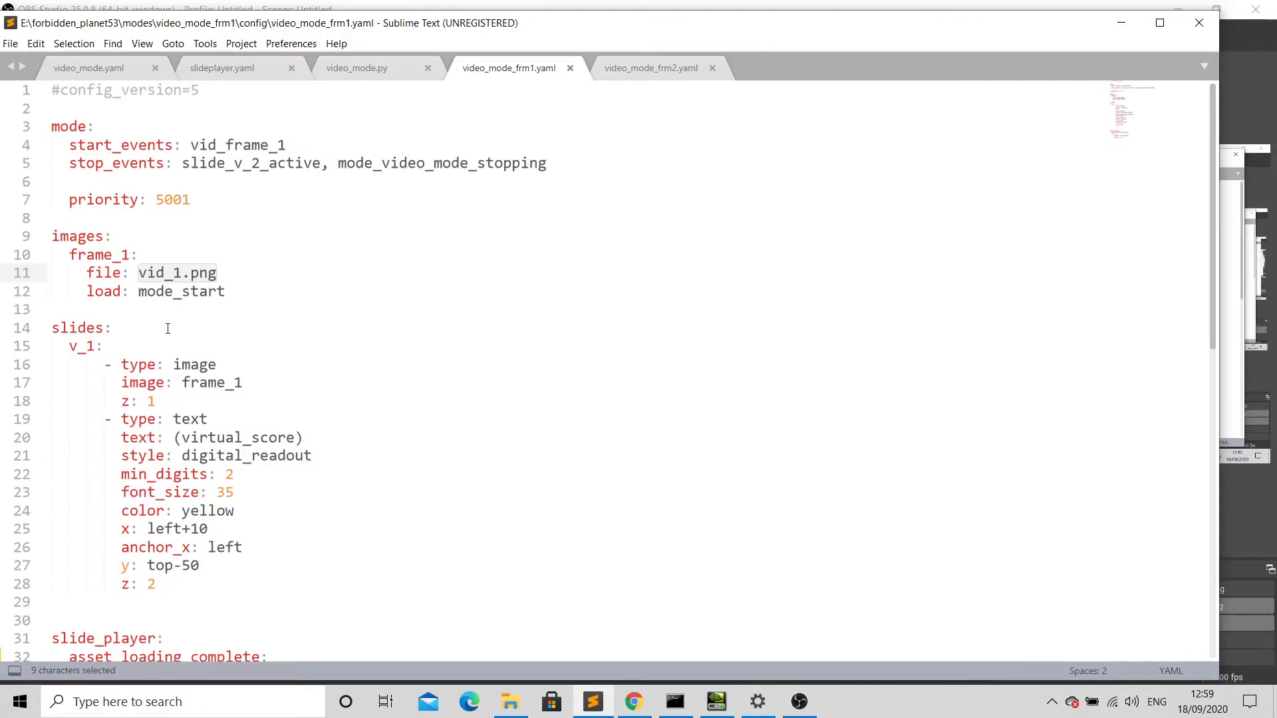
scroll(down, 3)
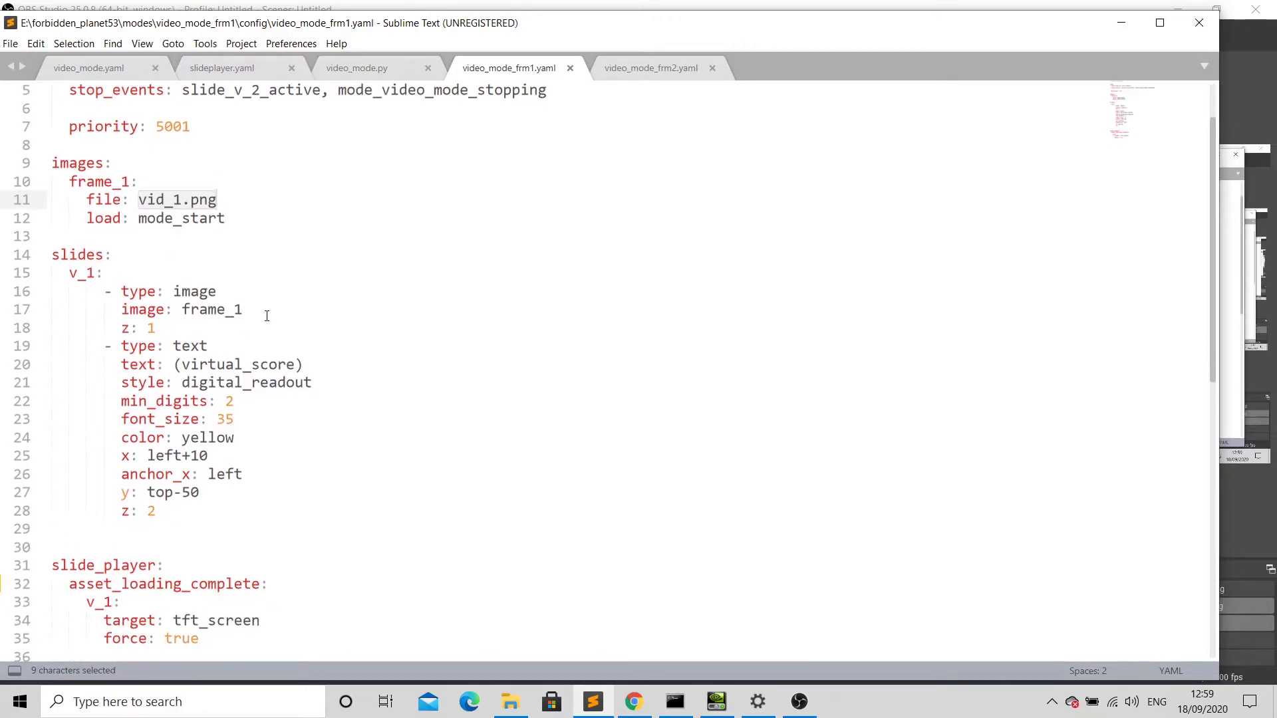
scroll(down, 3)
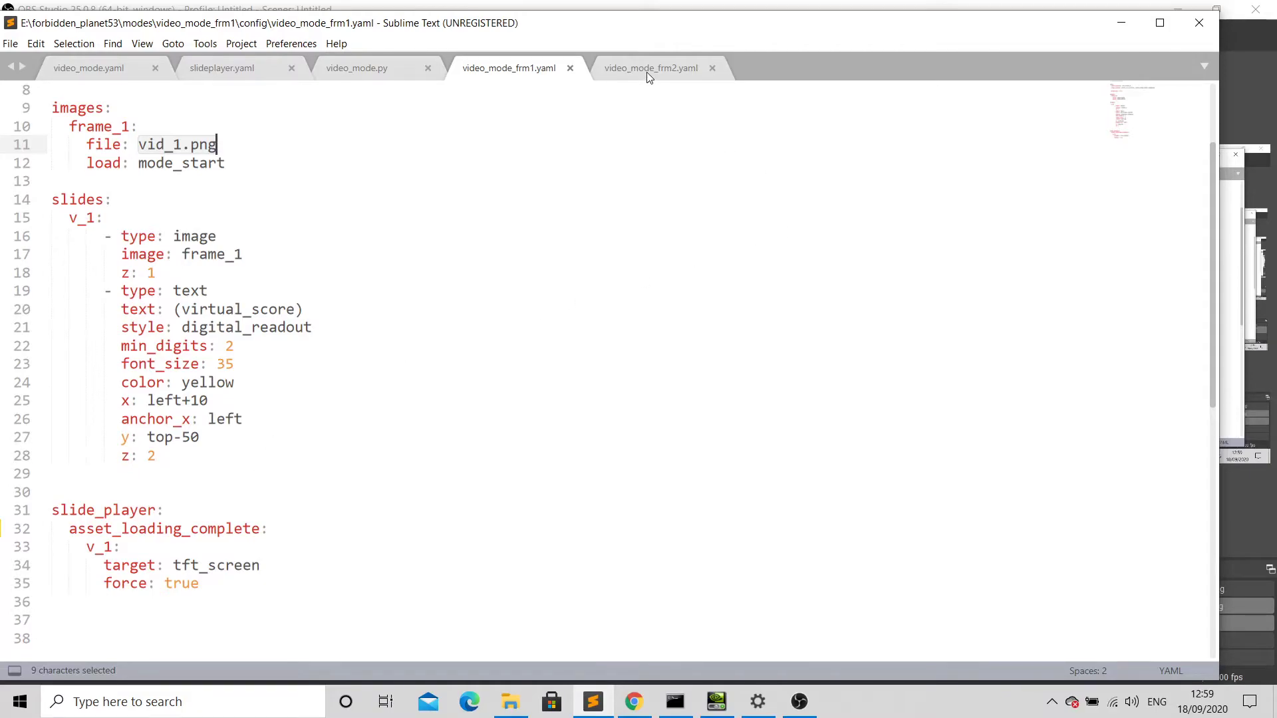
click(650, 67)
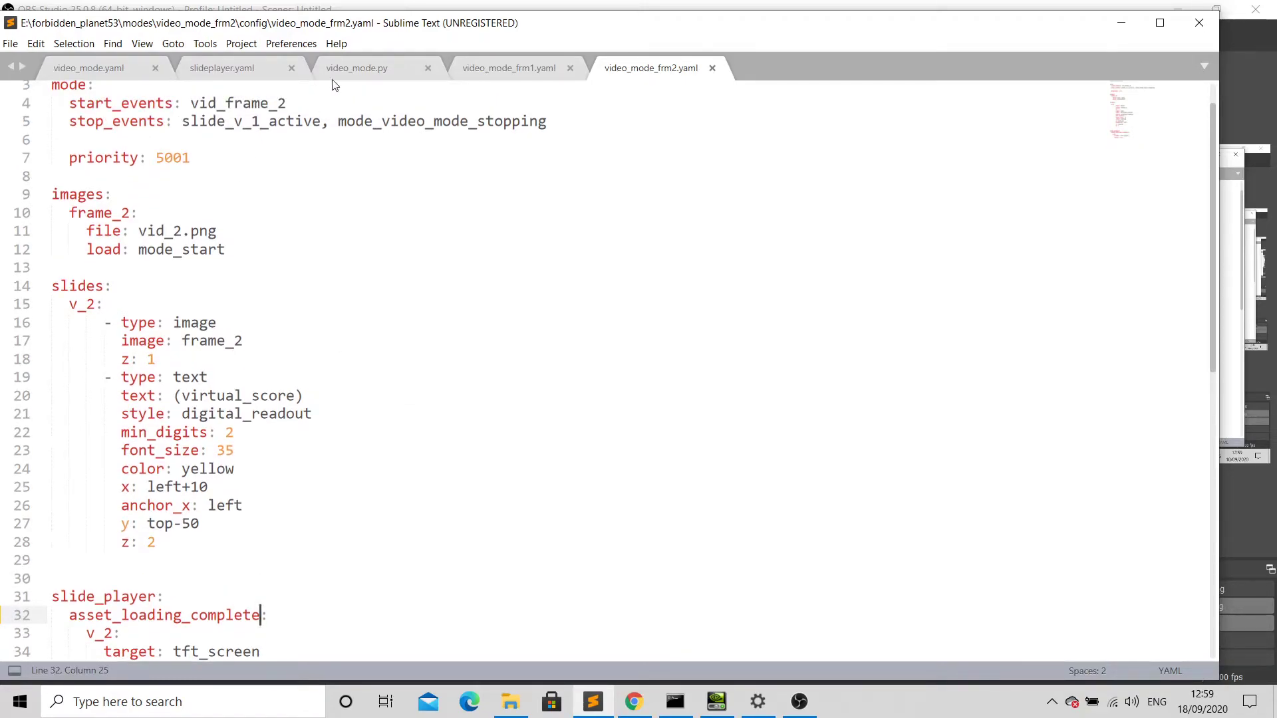
Show video_mode.py's vid Mode class with its on_load and mode_start pygame setup
click(356, 68)
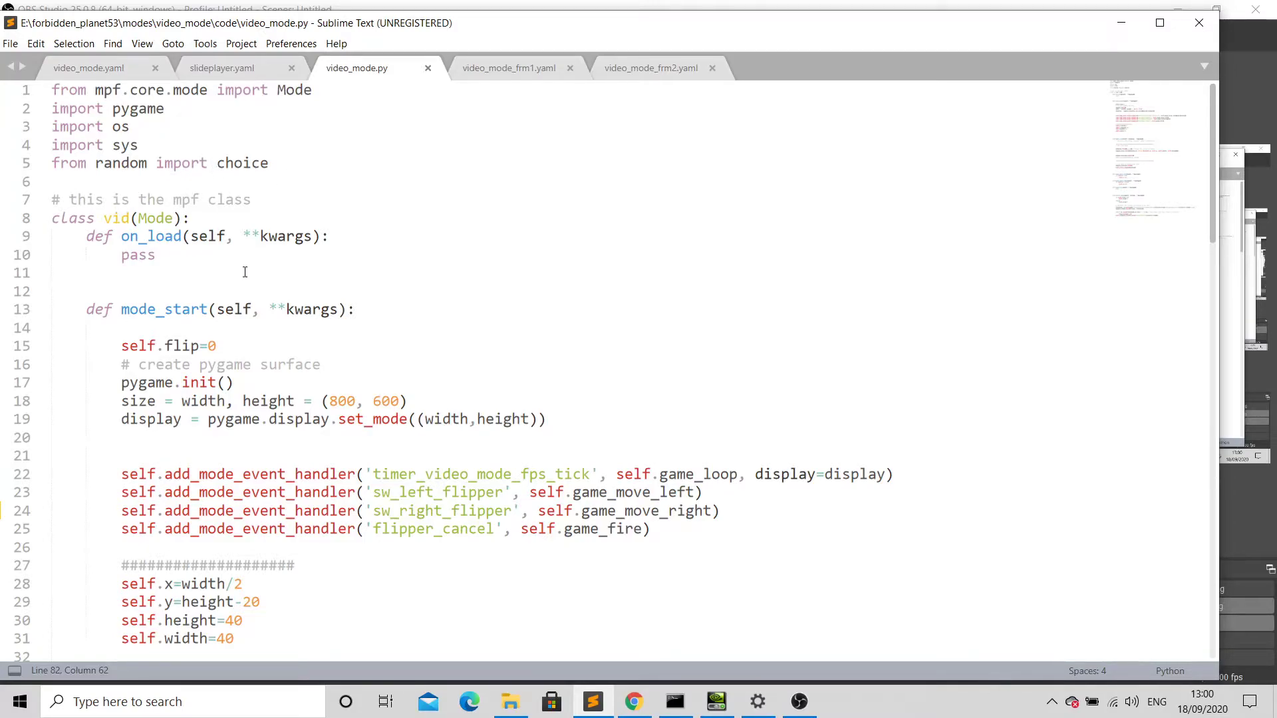
scroll(down, 3)
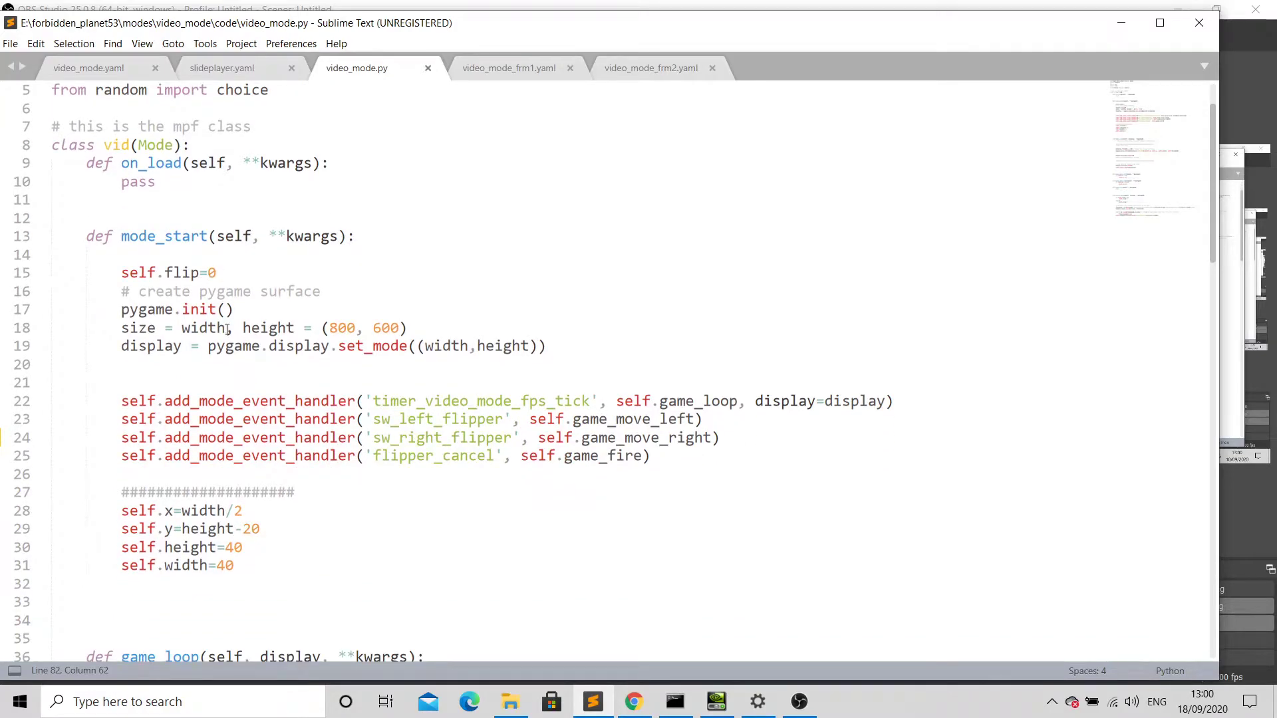
scroll(down, 3)
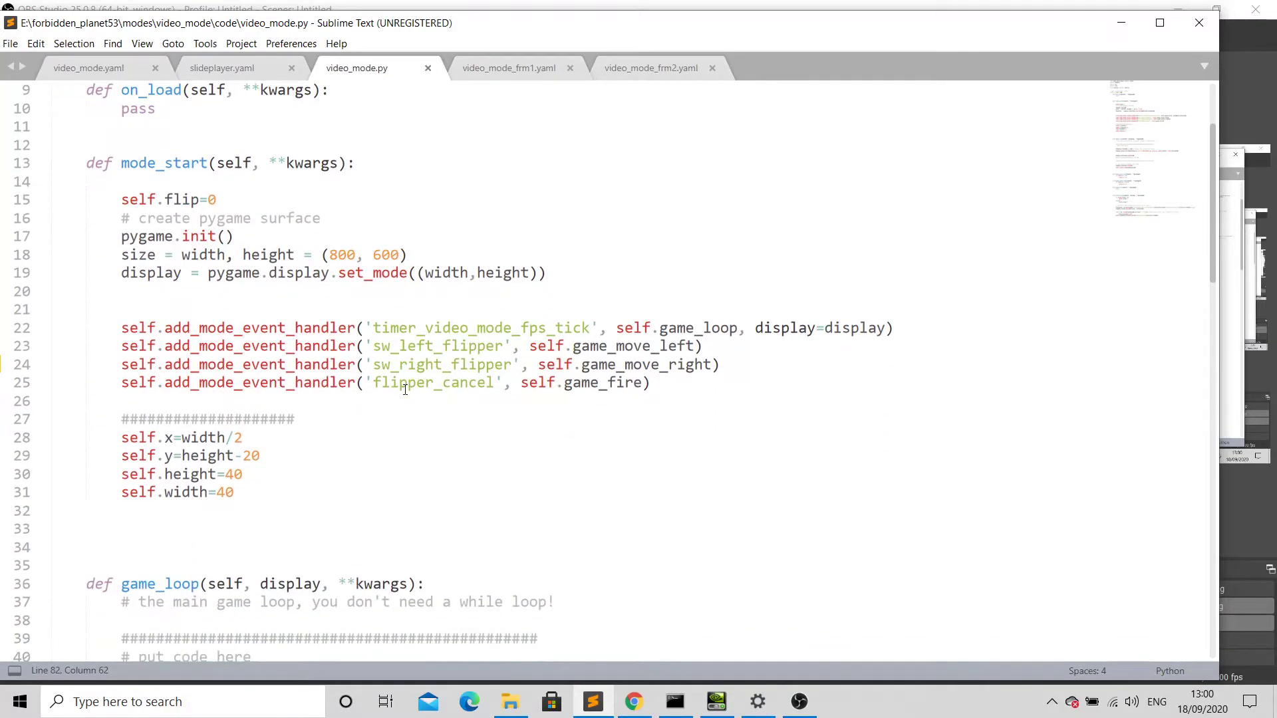
mouse_move(318, 336)
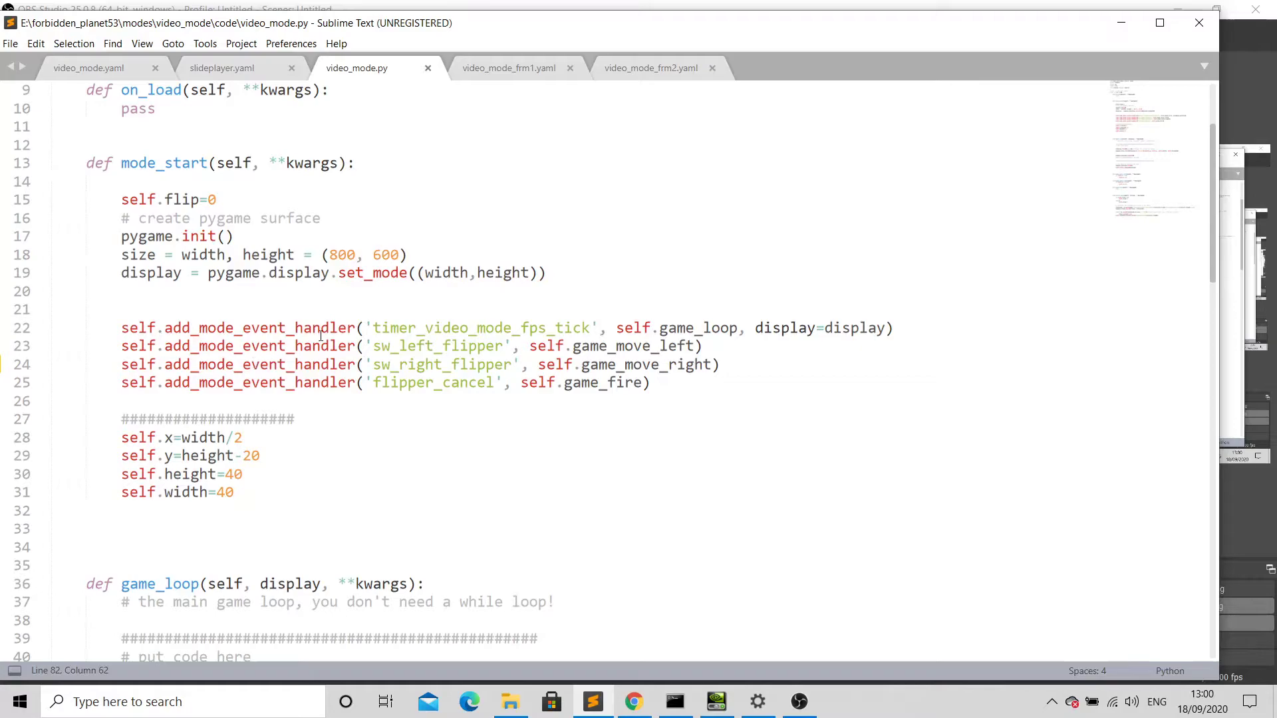
click(416, 346)
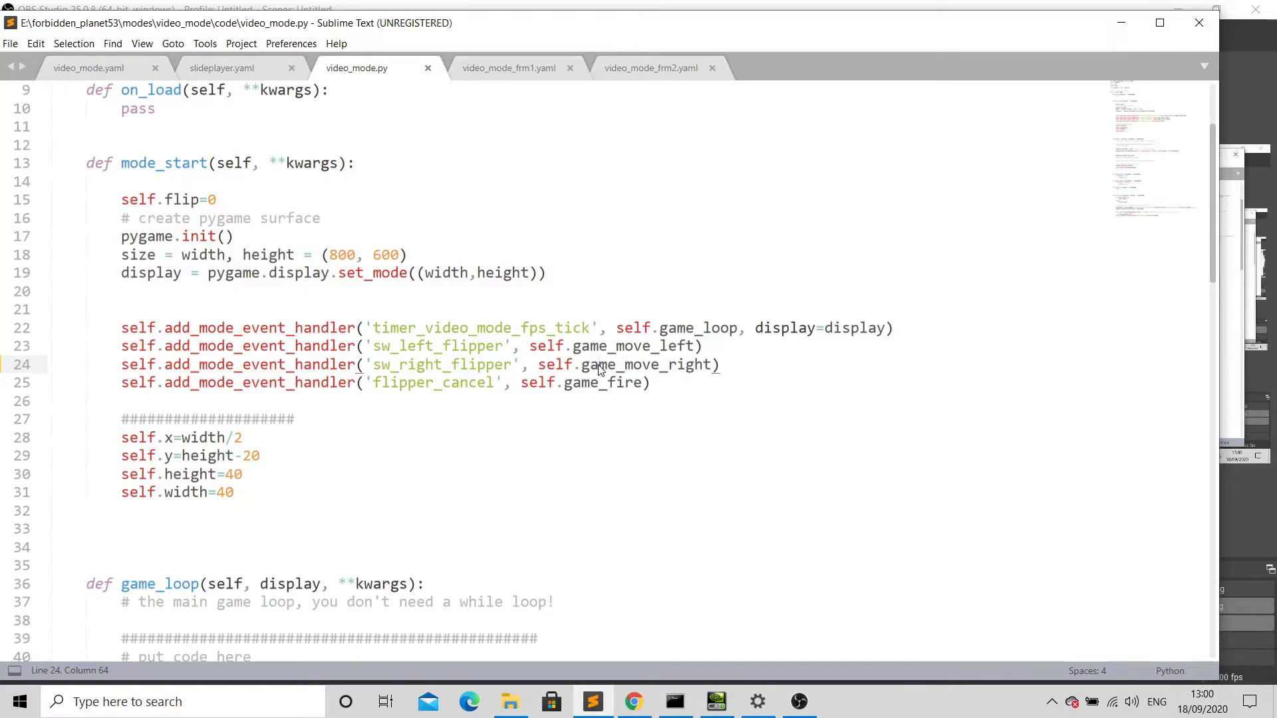
scroll(down, 3)
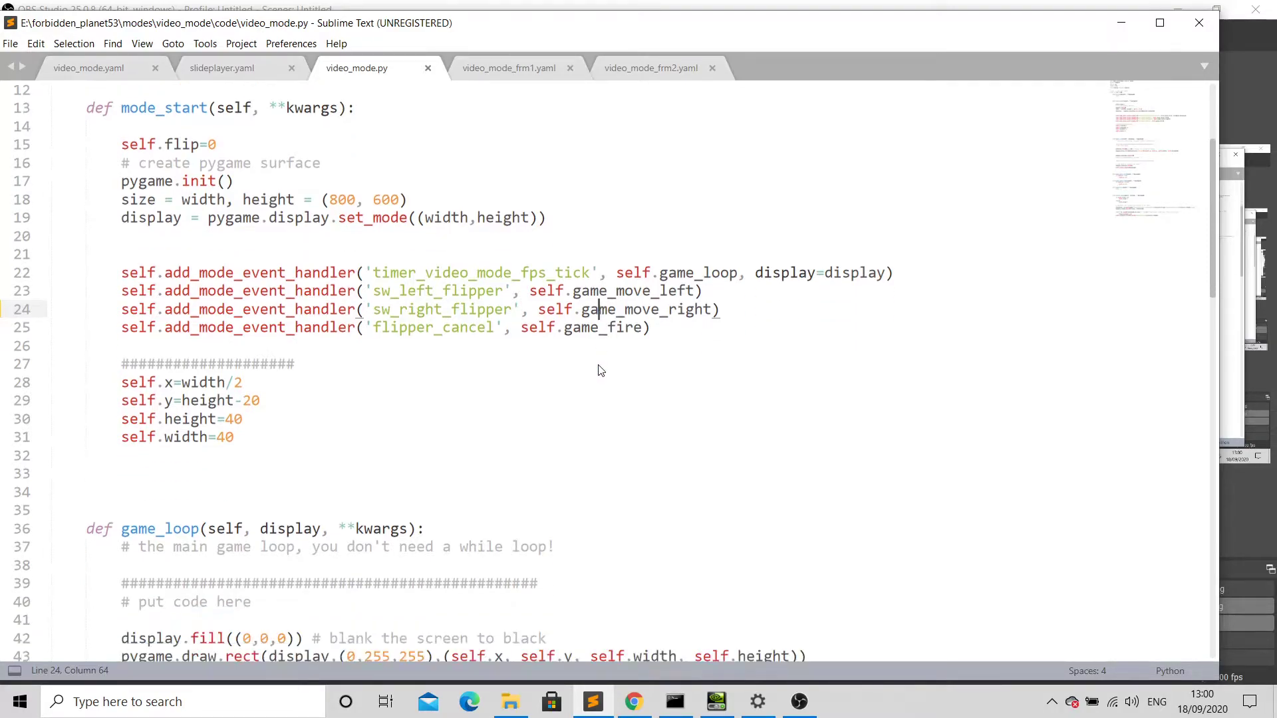
scroll(down, 3)
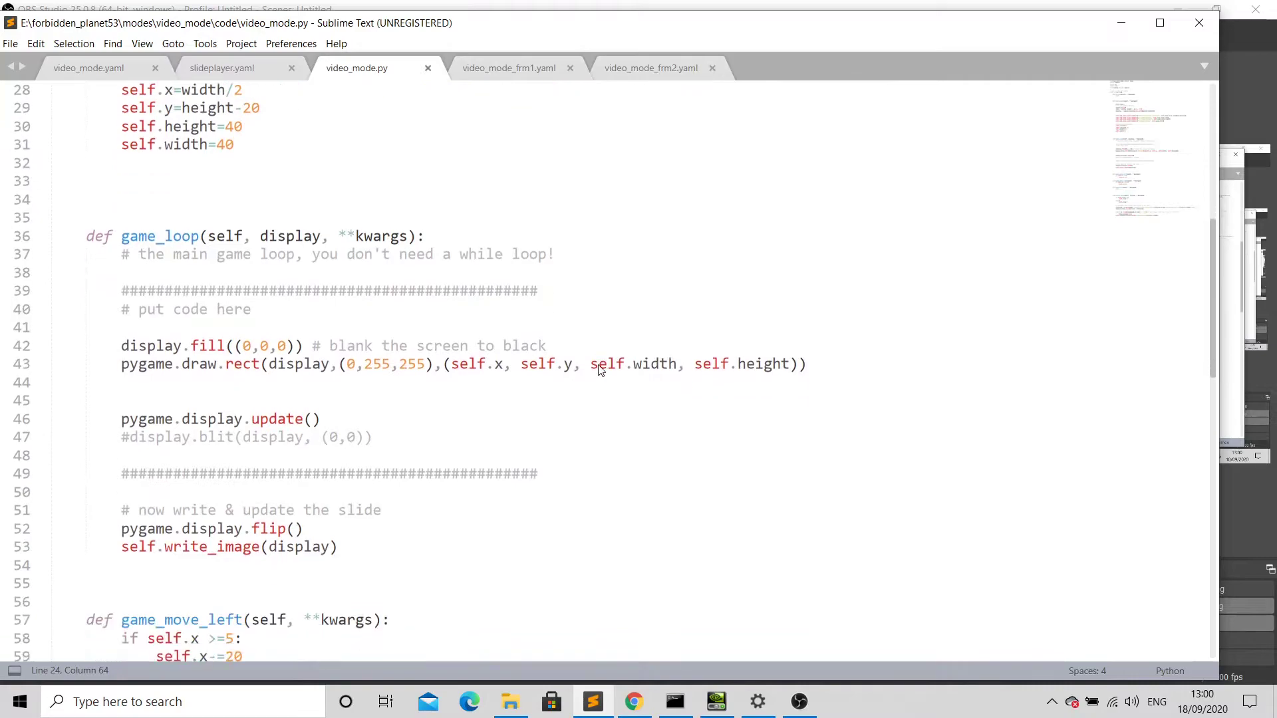
scroll(down, 3)
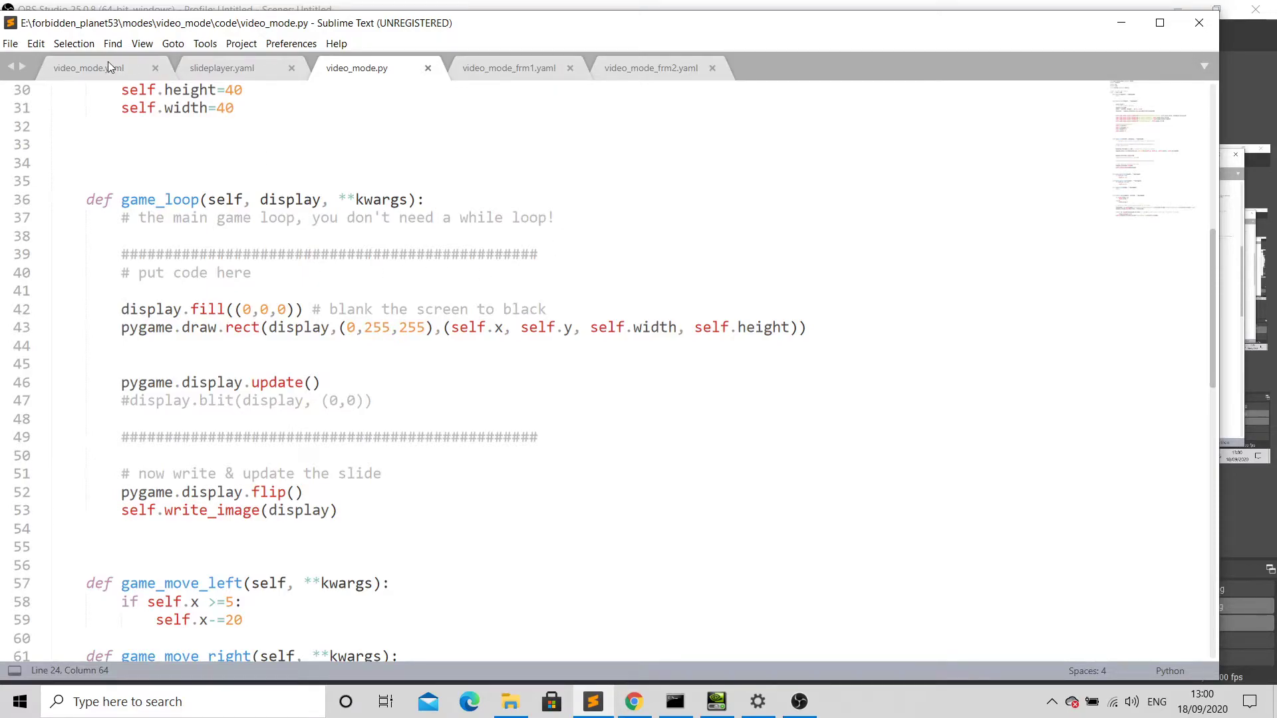
click(88, 68)
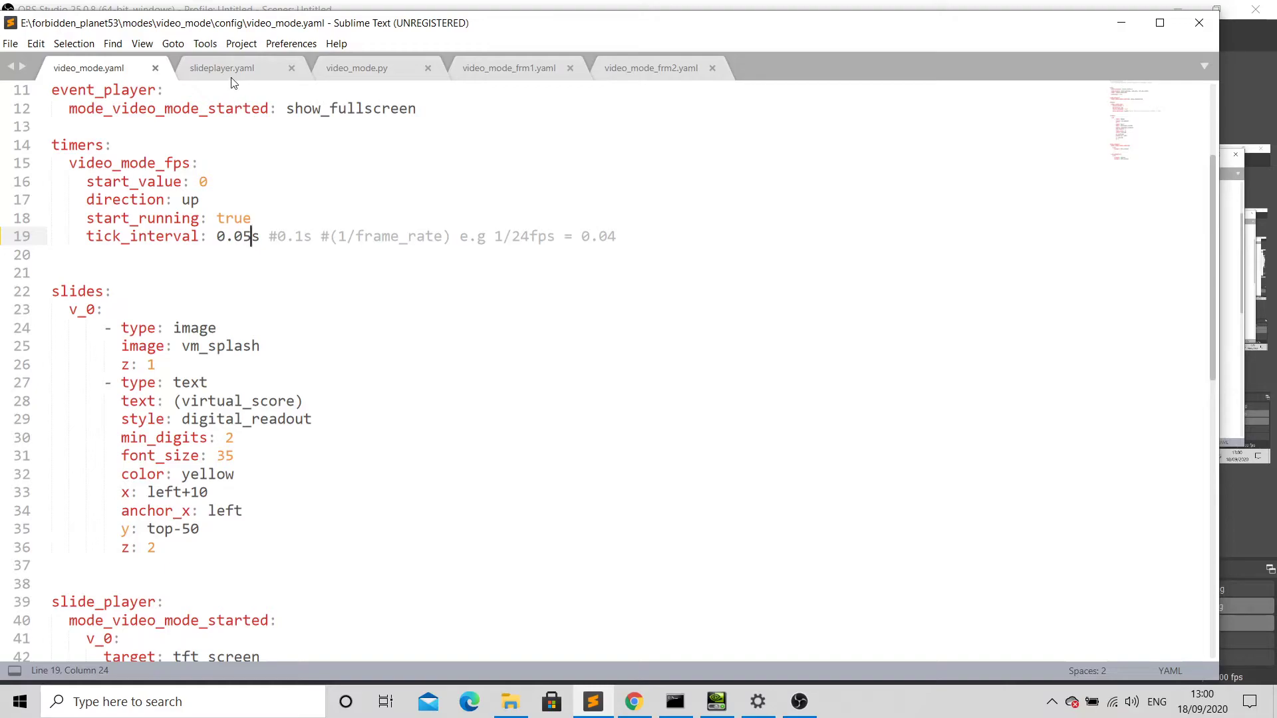
click(356, 68)
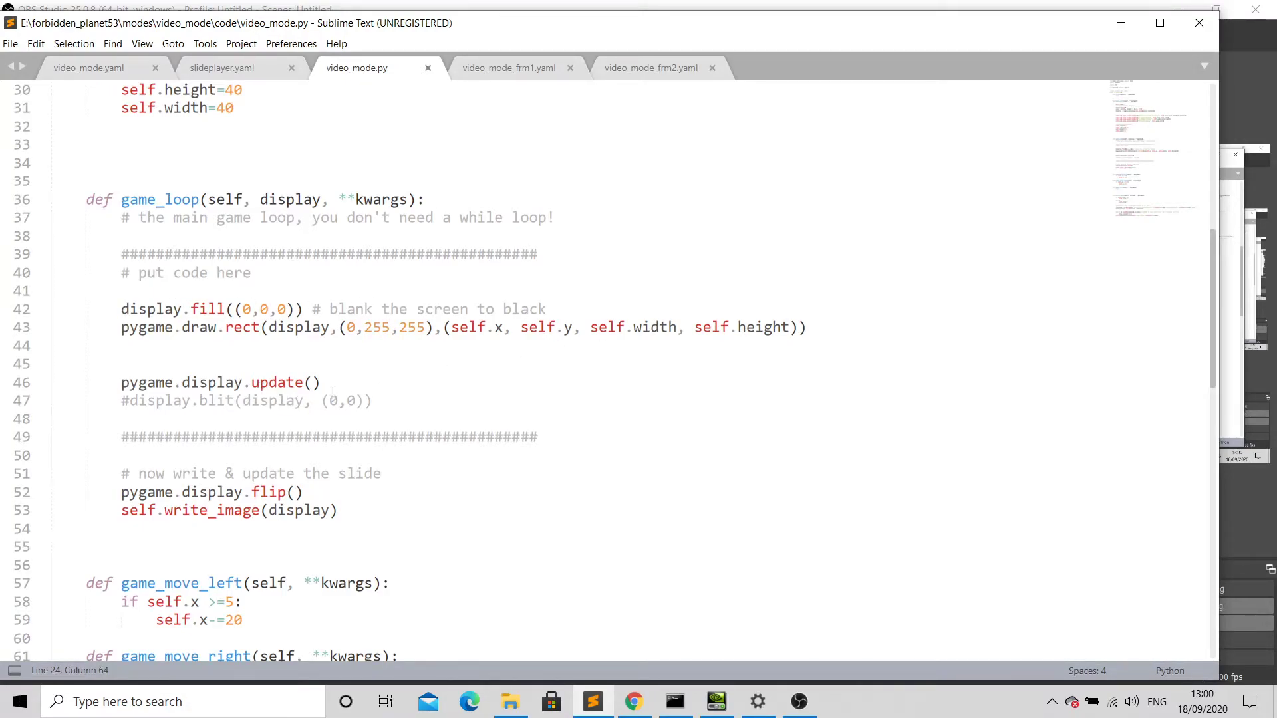
scroll(down, 3)
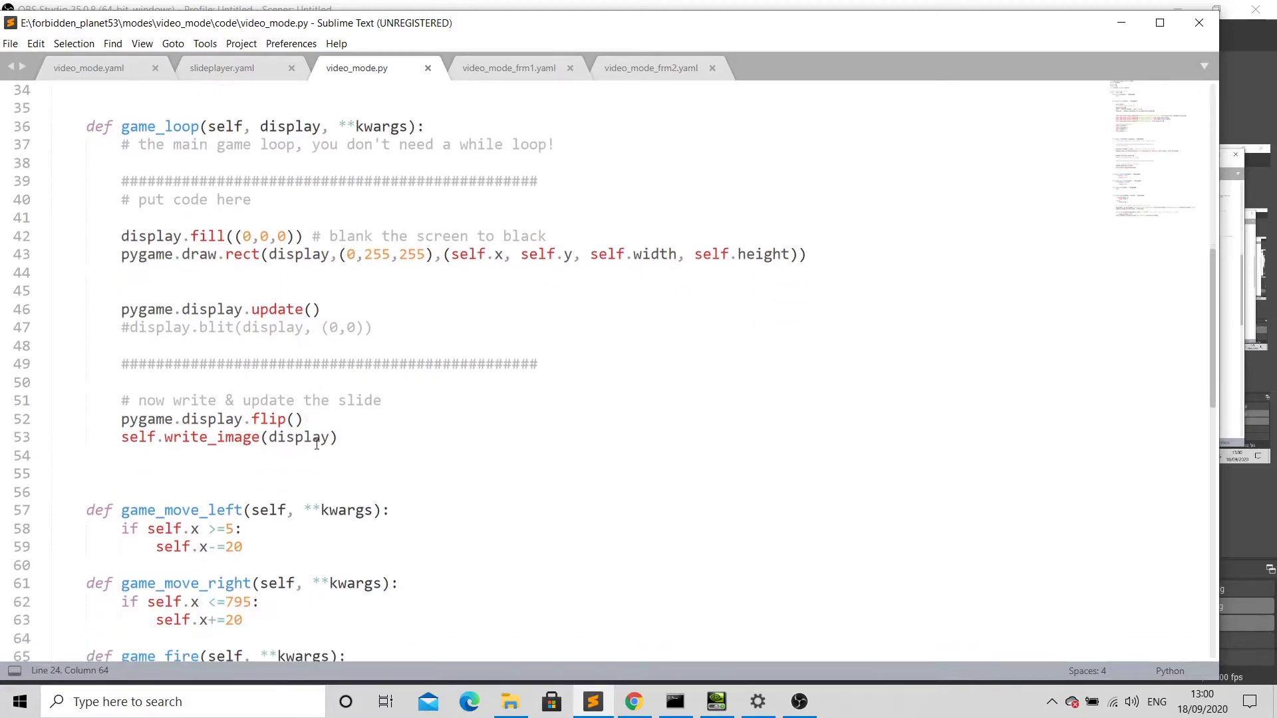
scroll(down, 3)
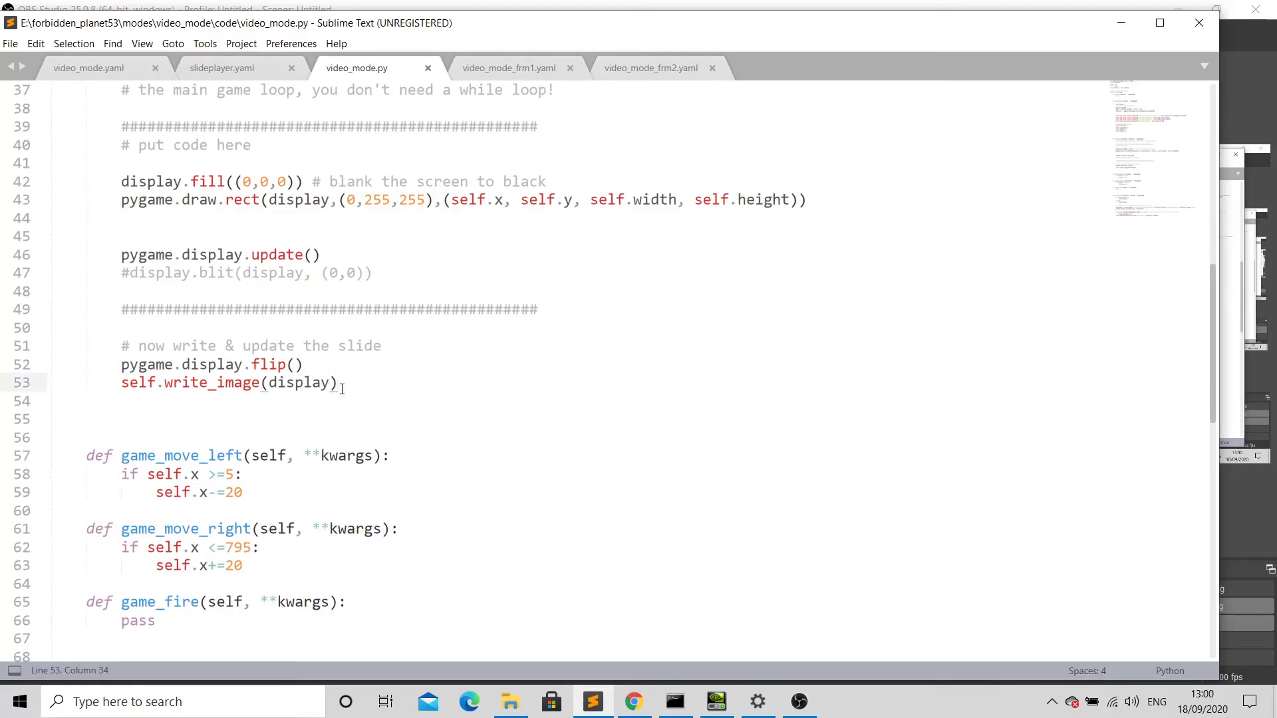
scroll(down, 3)
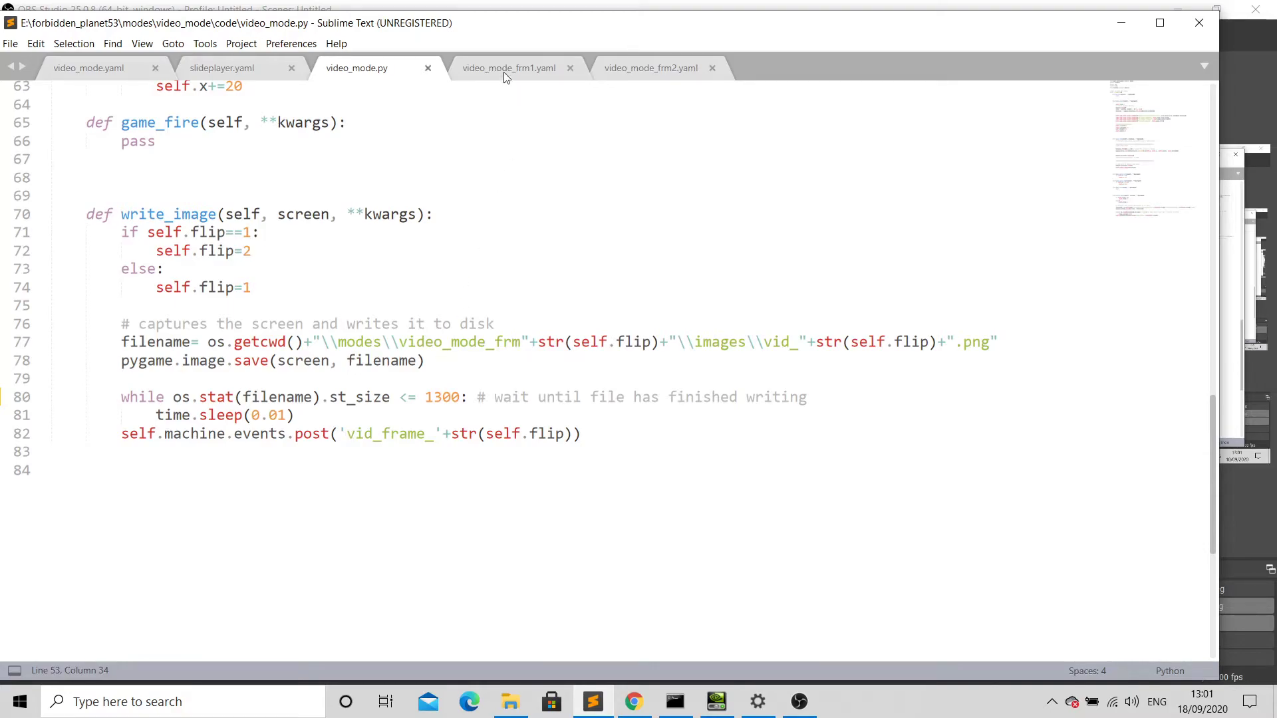
mouse_move(152, 394)
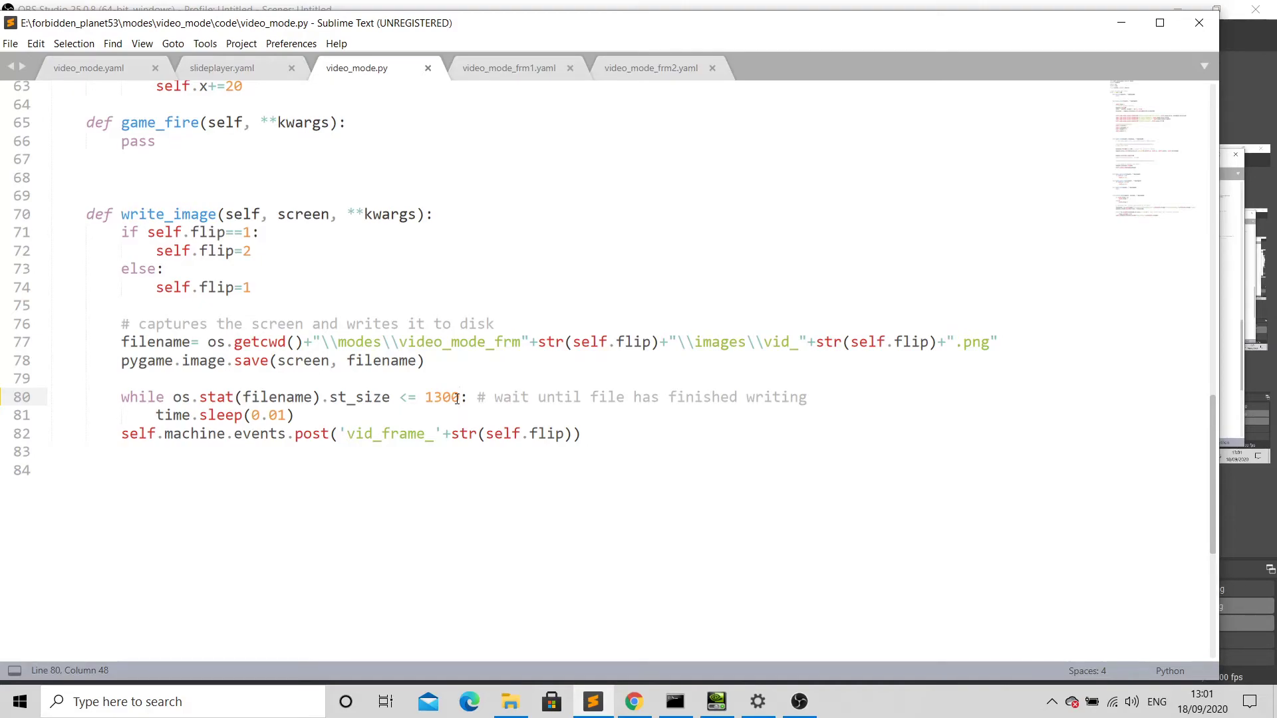
click(295, 415)
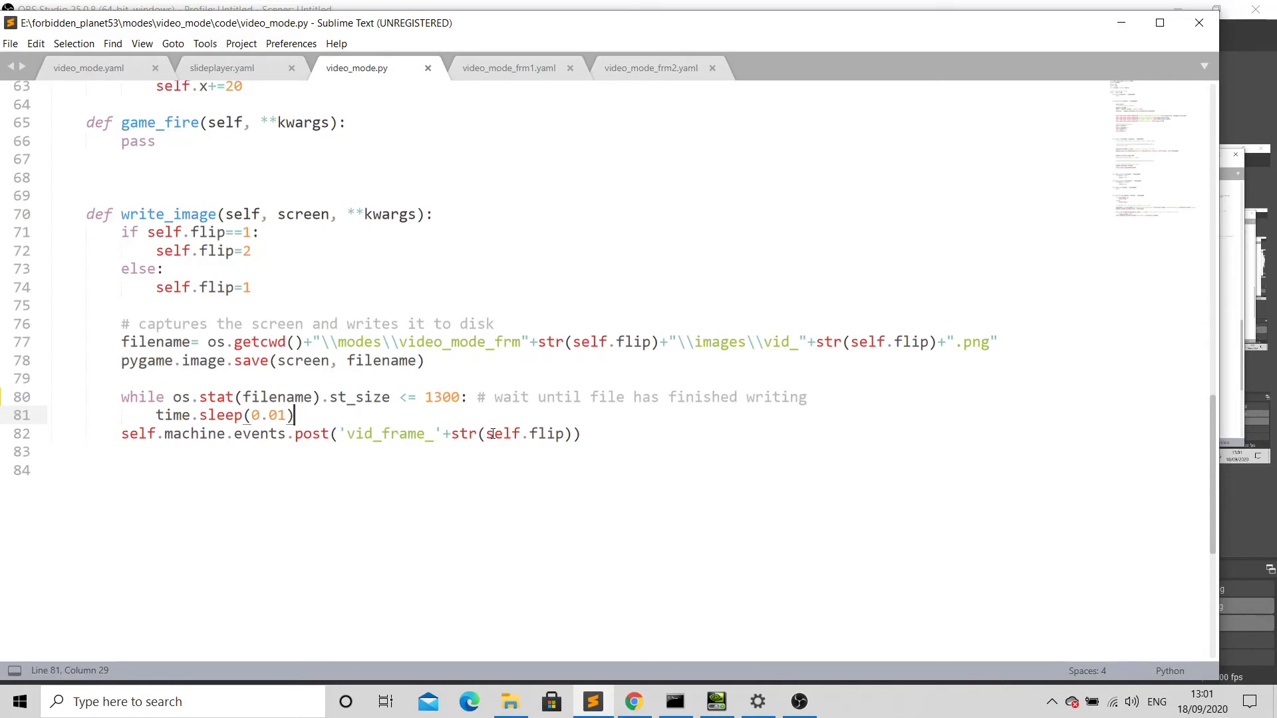
Cycle through the frame 1, frame 2 and video_mode.yaml configs, ending on video_mode_frm1.yaml
click(508, 68)
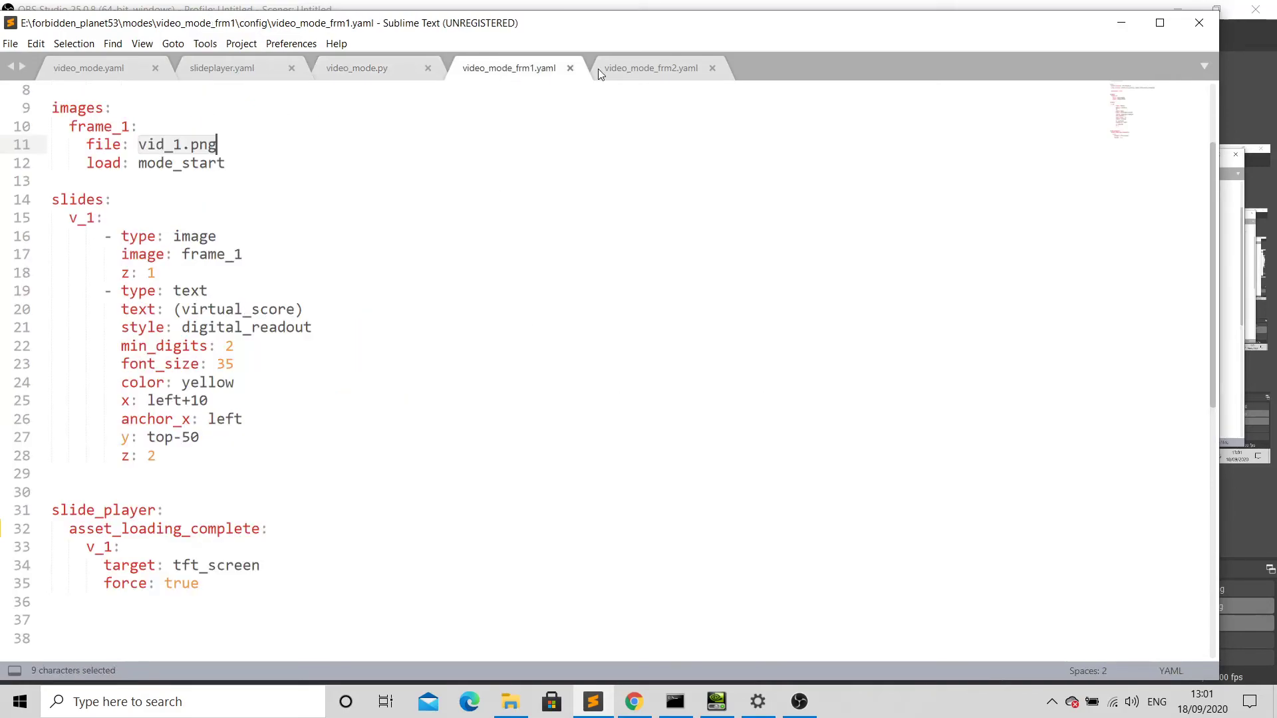
click(649, 68)
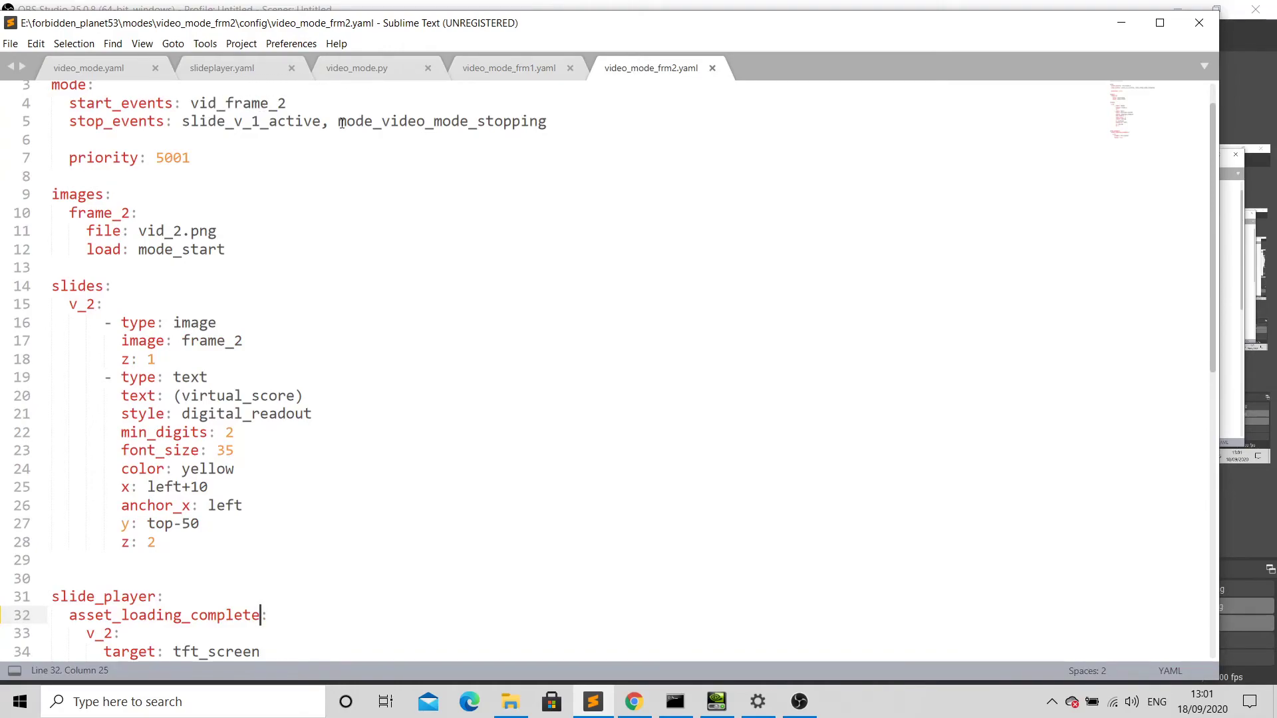
click(88, 68)
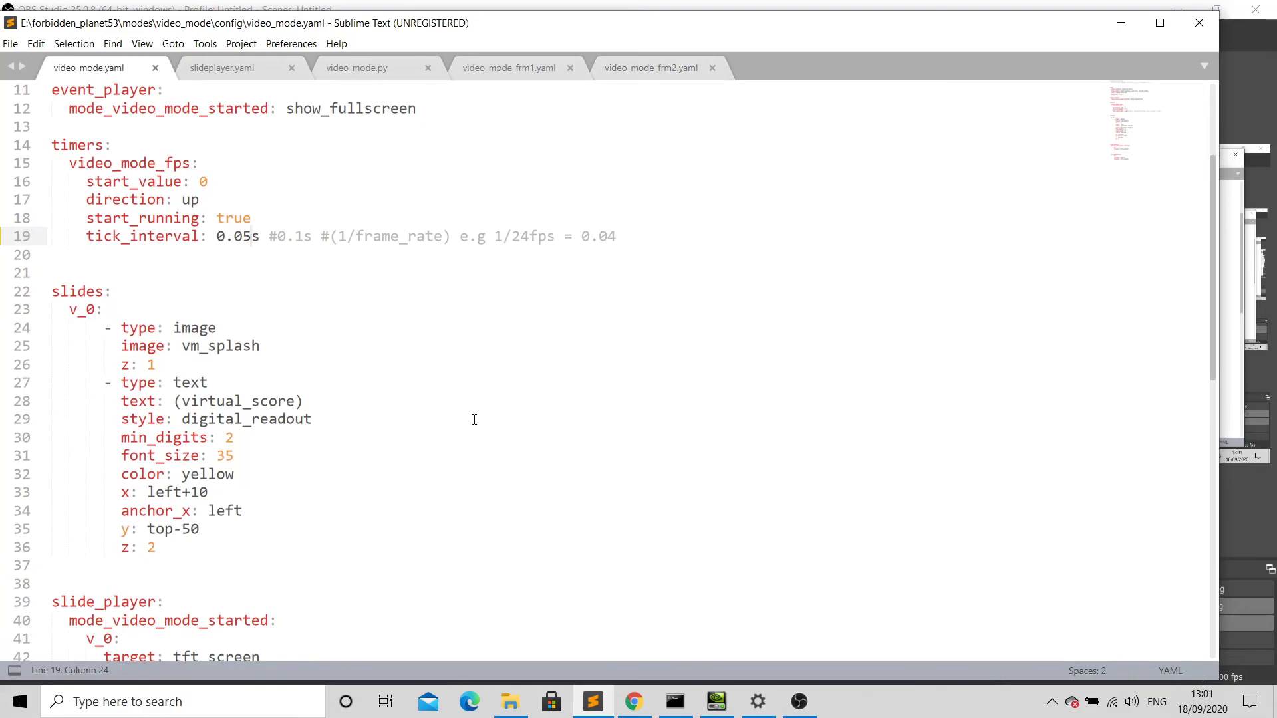
scroll(down, 3)
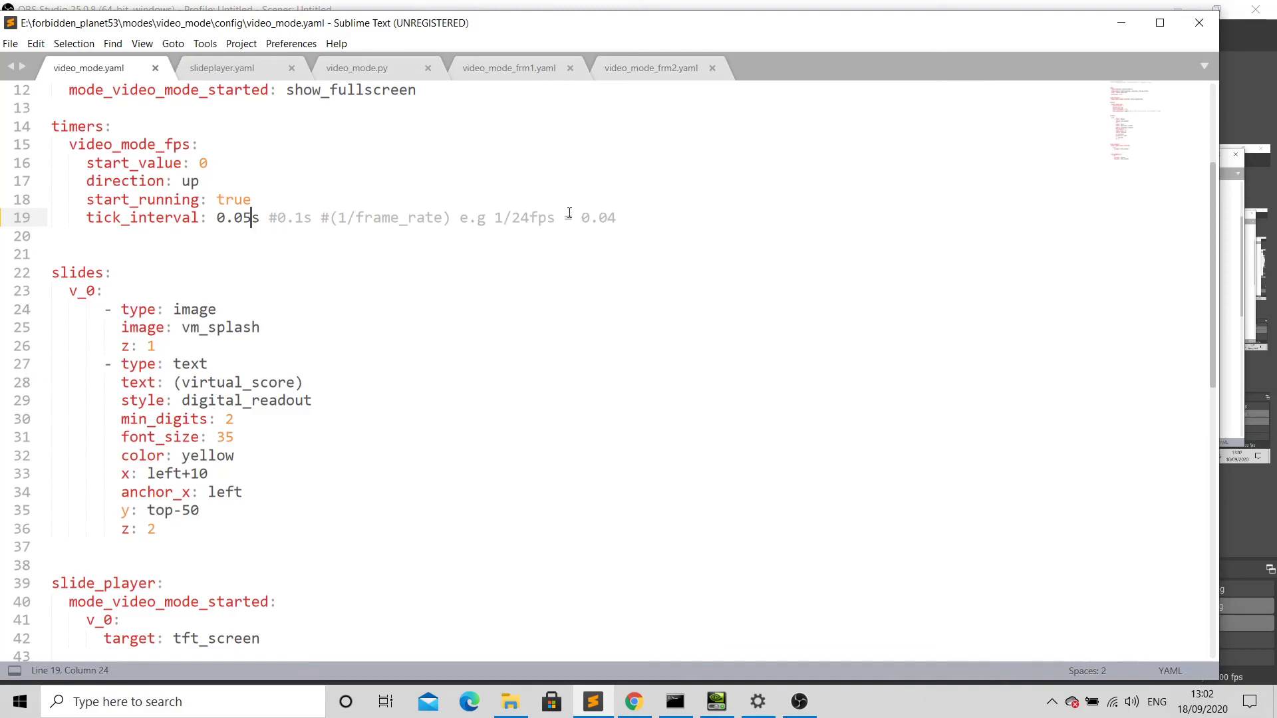
click(508, 68)
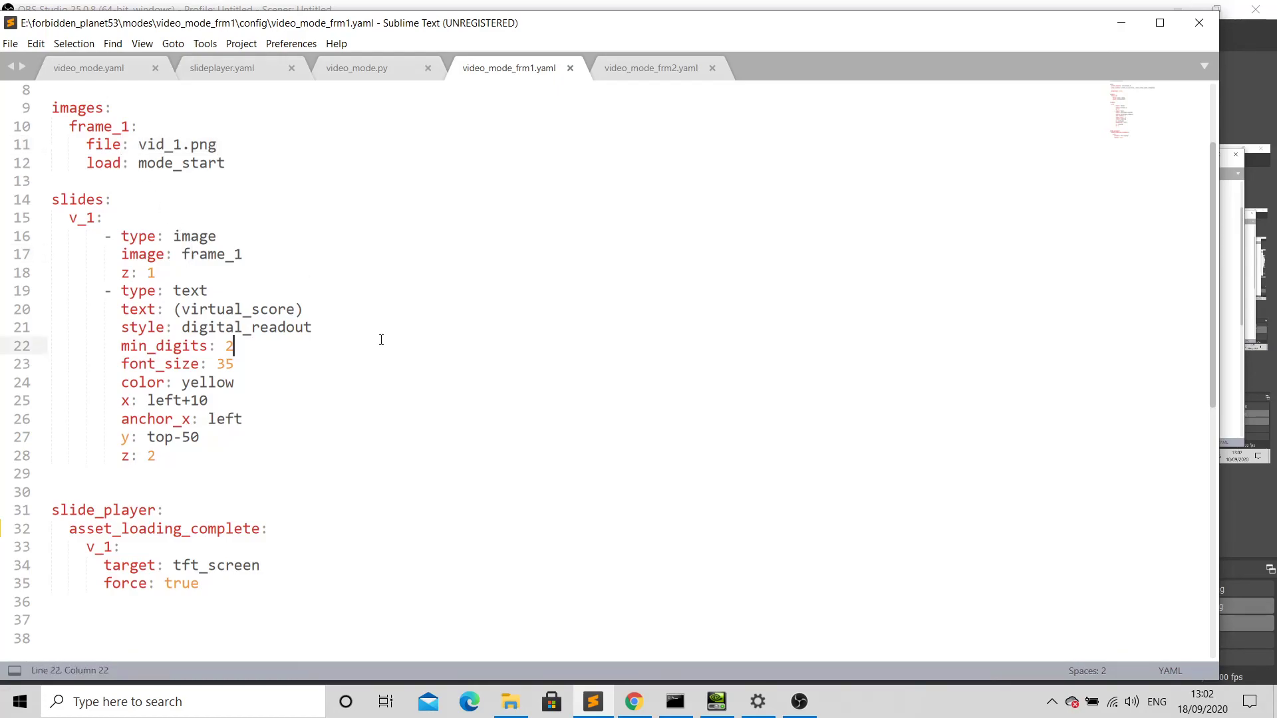
mouse_move(677, 651)
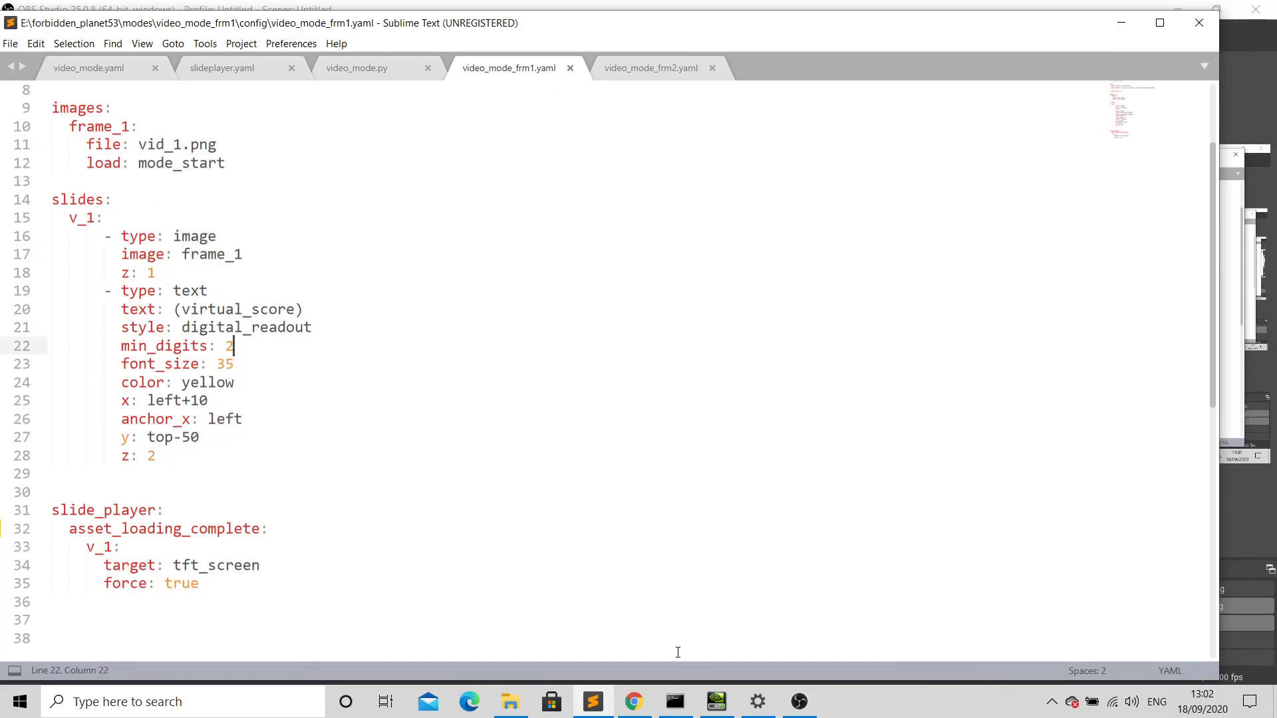
mouse_move(1018, 624)
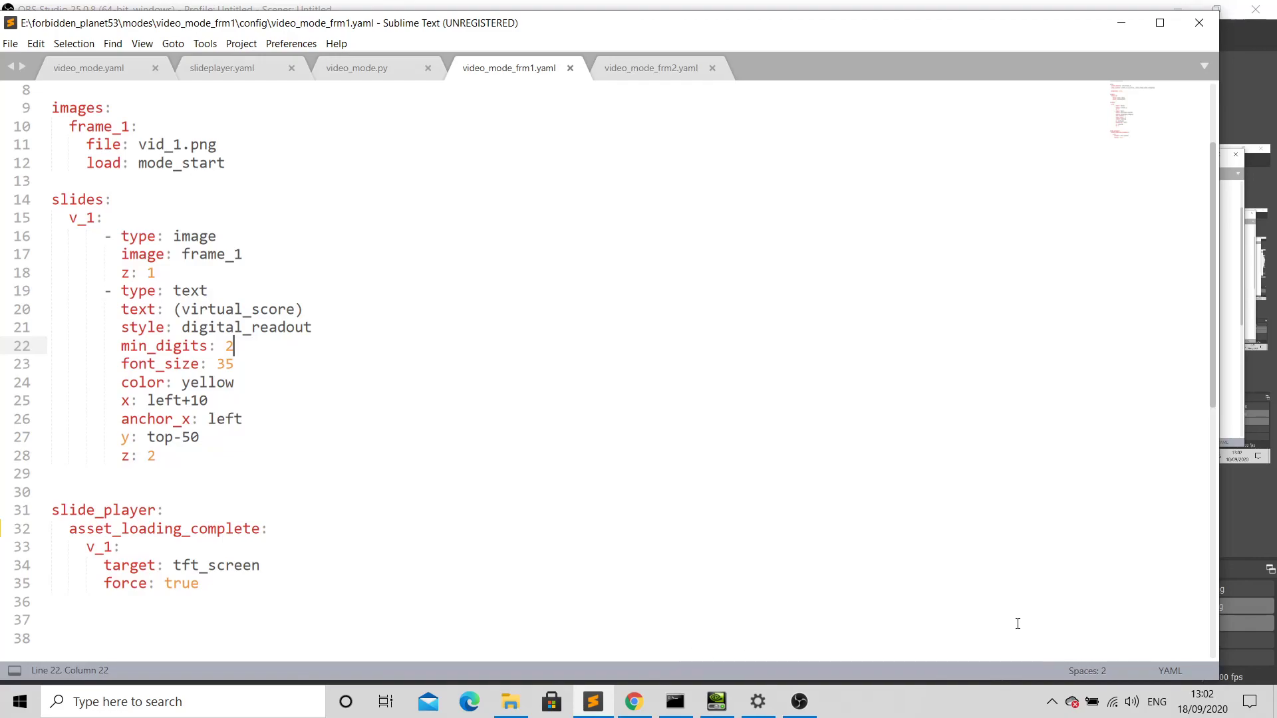